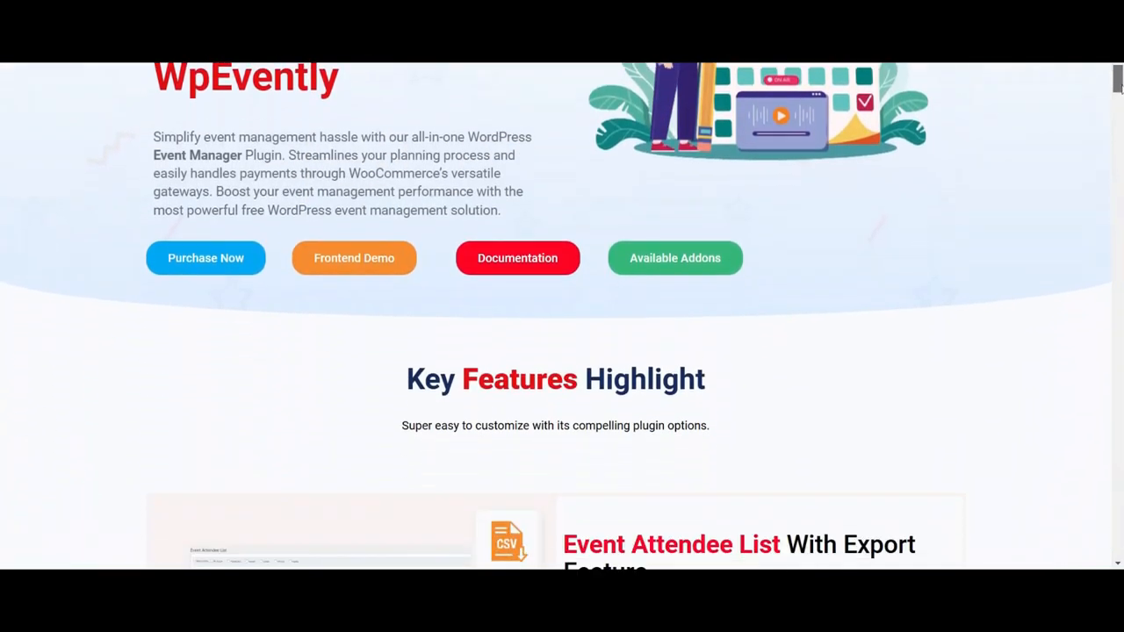
- Scroll the WpEvently product page to the Standard, Business, Deluxe and Ultimate pricing plans
scroll("up", 3)
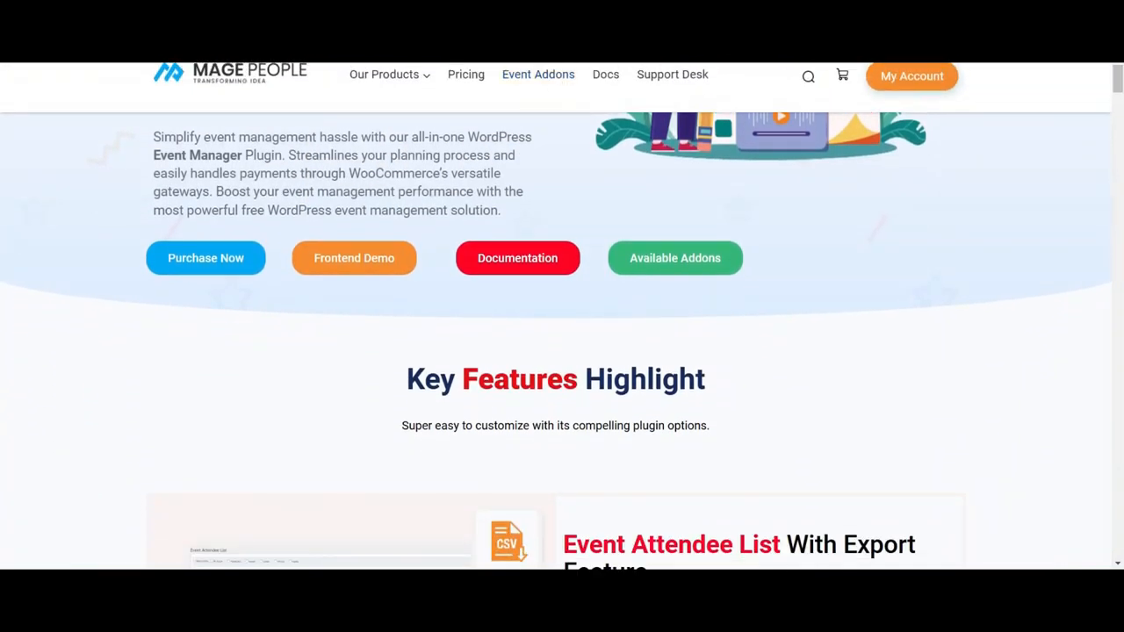
scroll("down", 3)
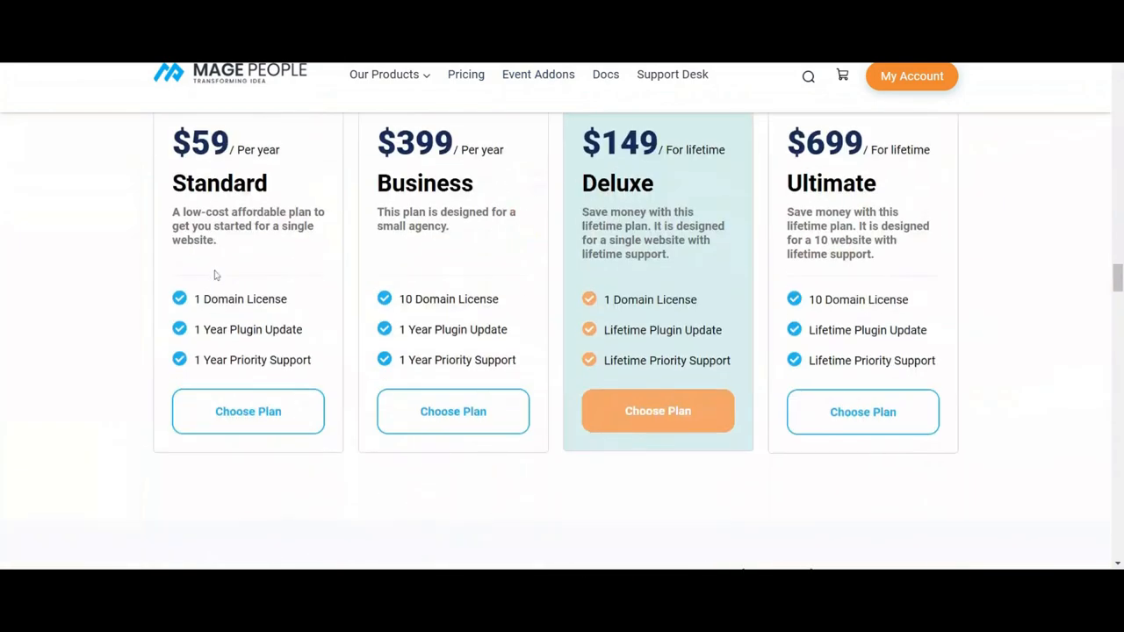
mouse_move(658, 424)
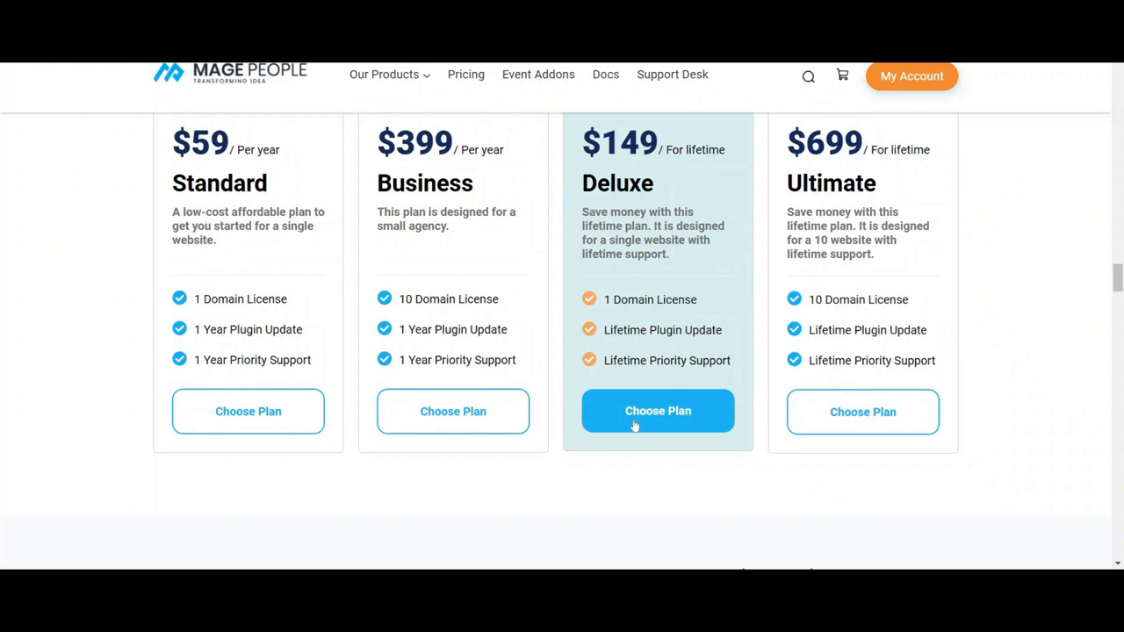
- Check out the $149 Deluxe lifetime plan with coupon halloween2024, bringing the total to $119.20
left_click(658, 411)
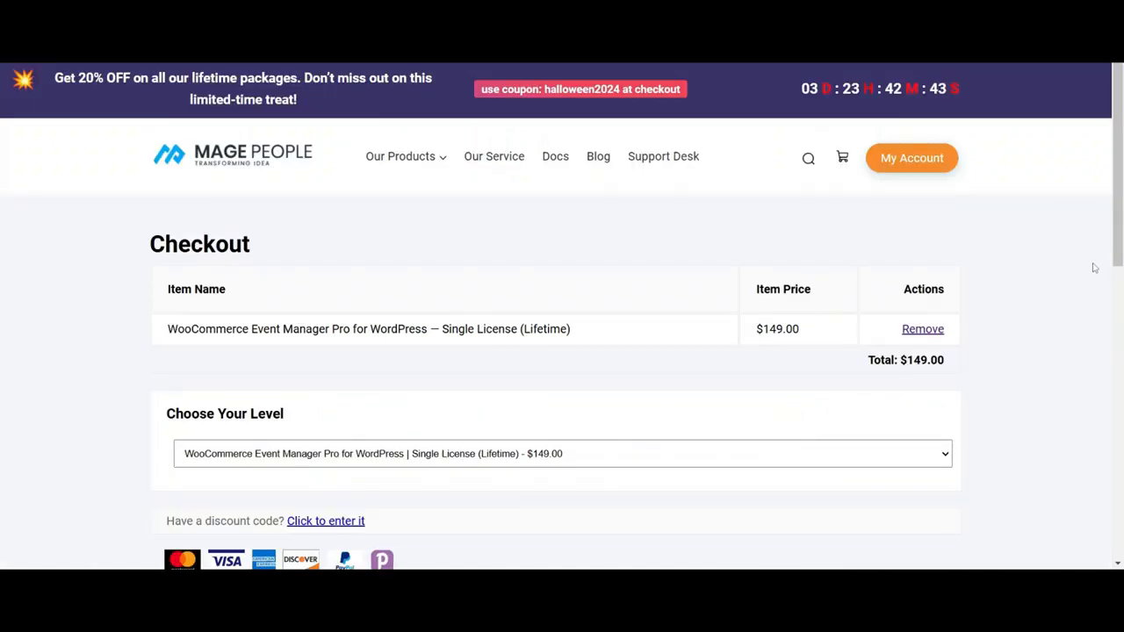
scroll("down", 3)
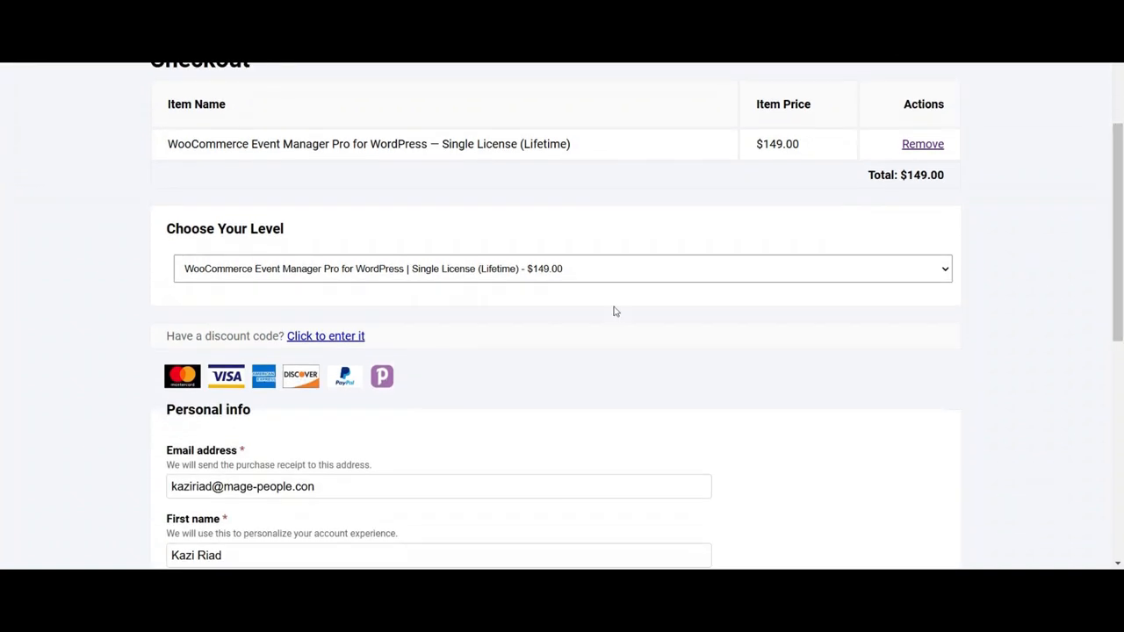
left_click(325, 335)
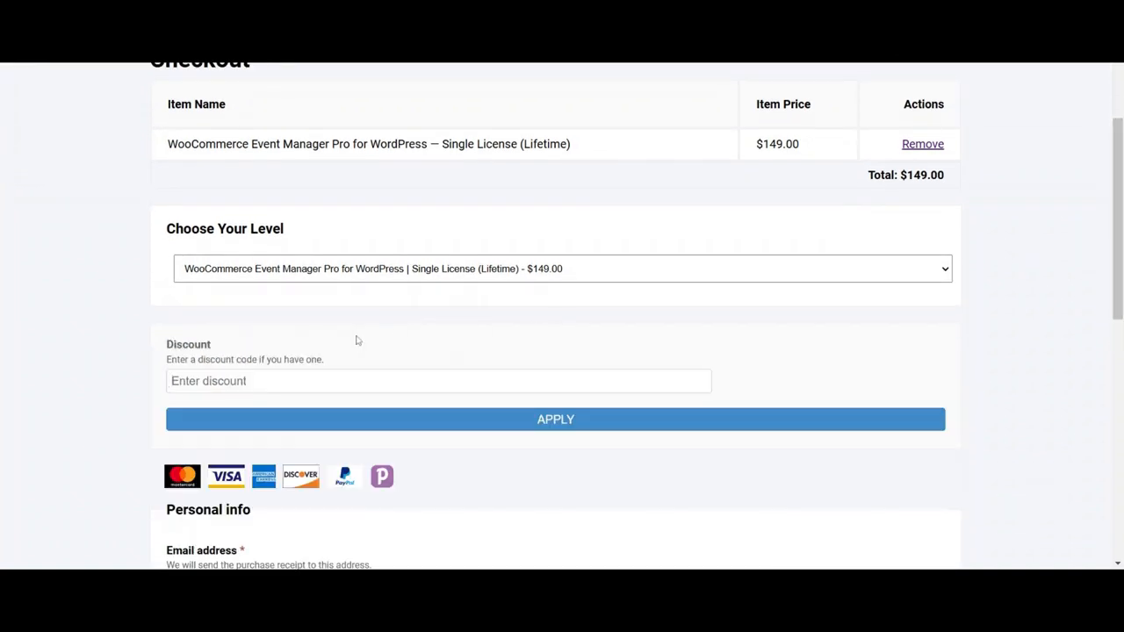
type("h")
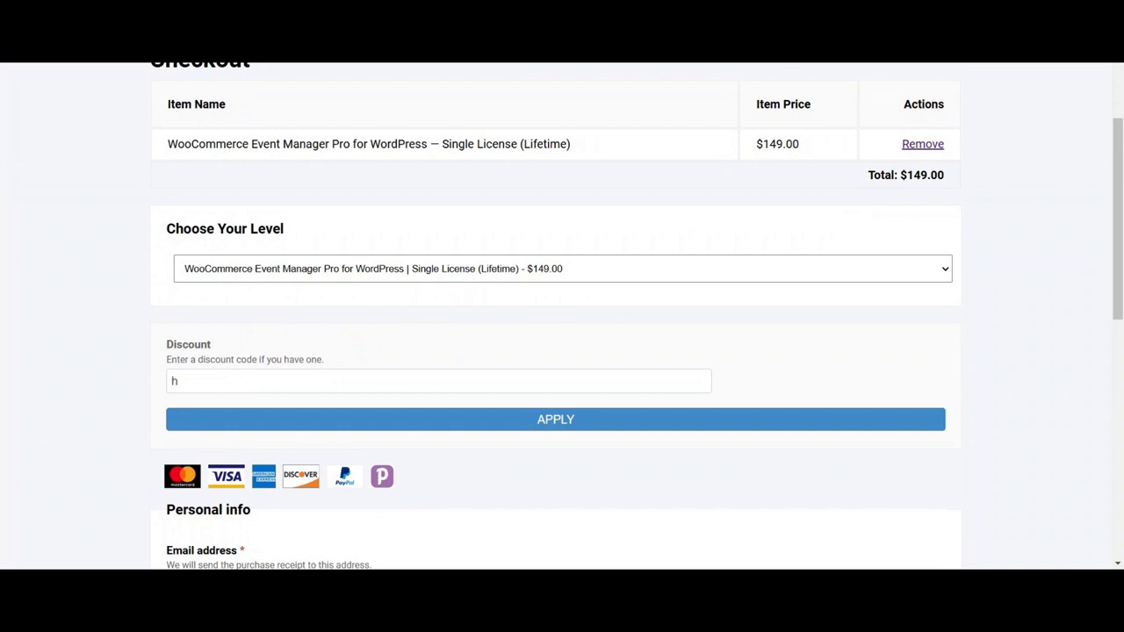
type("alloween2024")
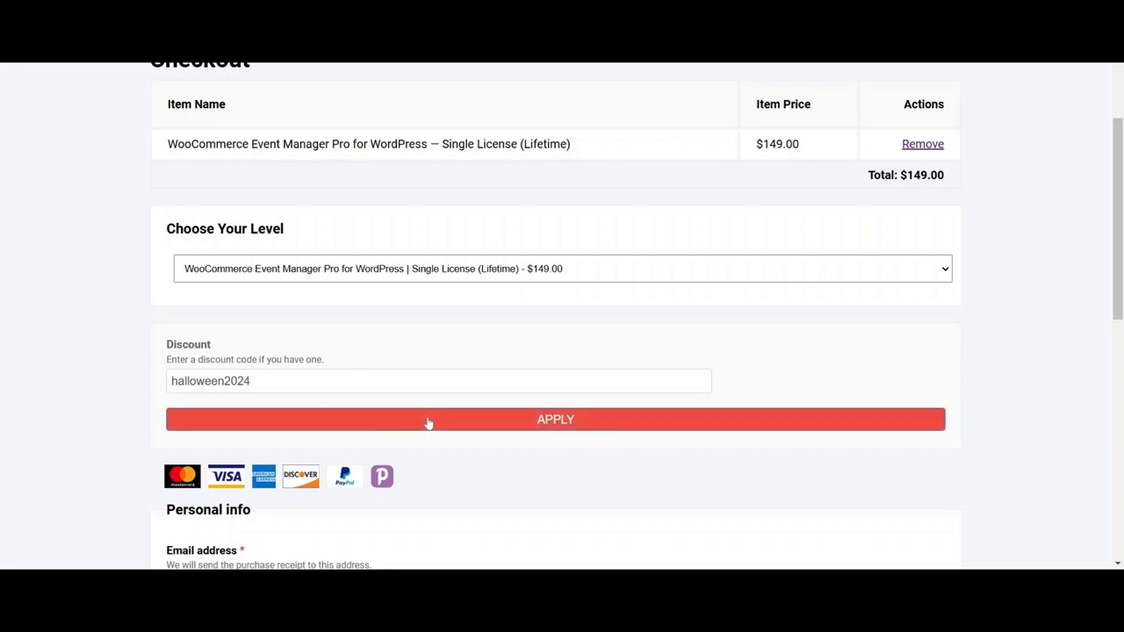
left_click(555, 419)
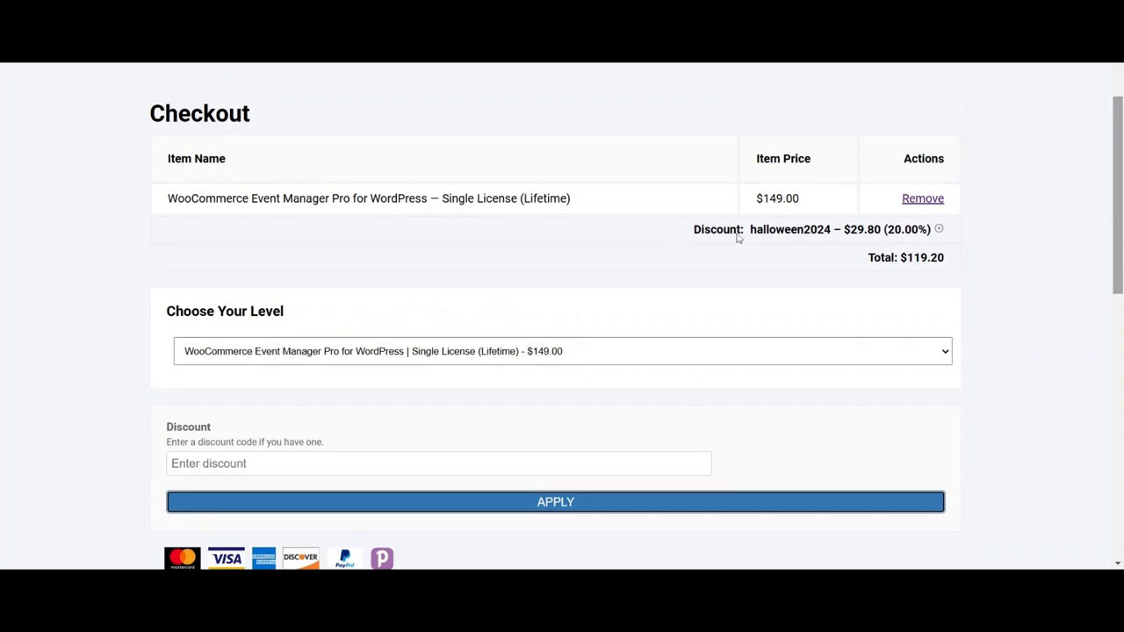
left_click_drag(694, 229, 913, 229)
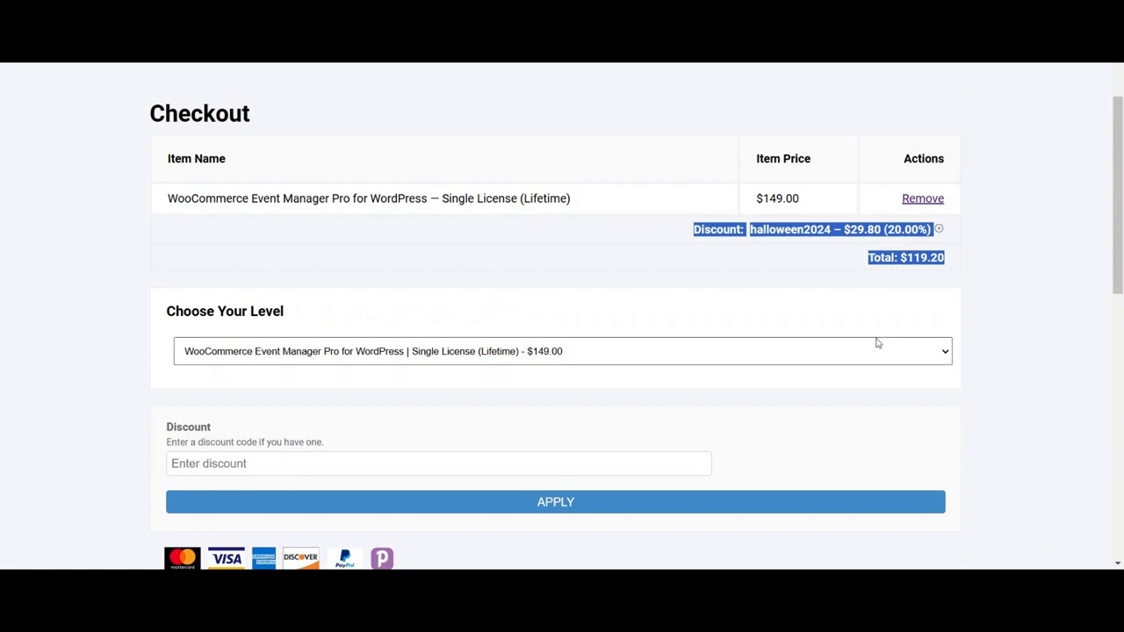
mouse_move(645, 391)
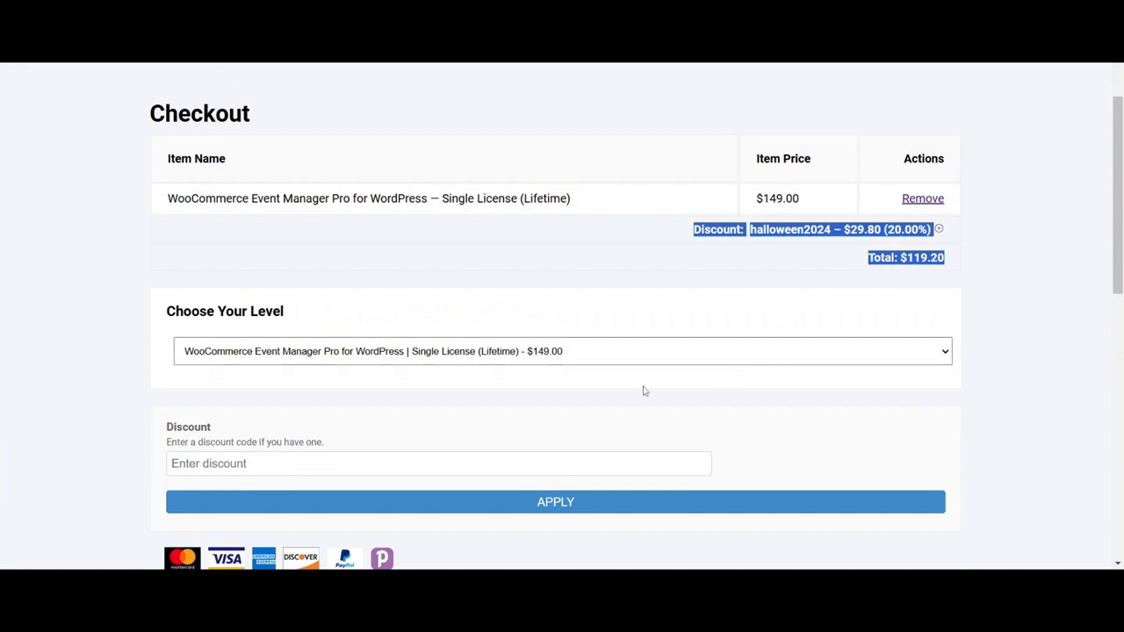
mouse_move(624, 532)
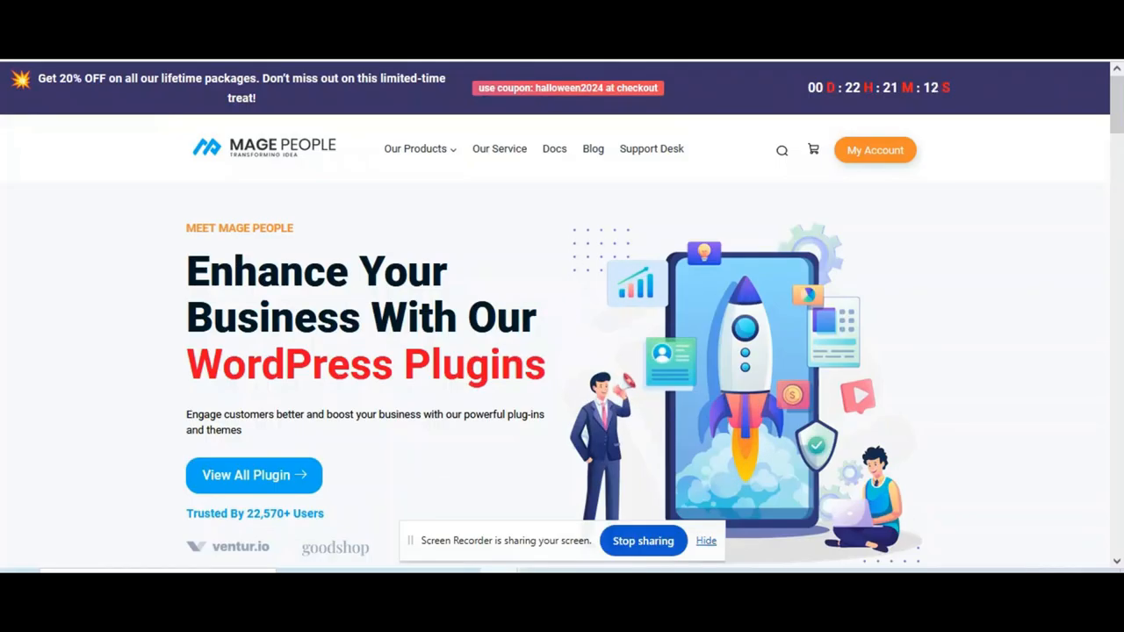
mouse_move(348, 238)
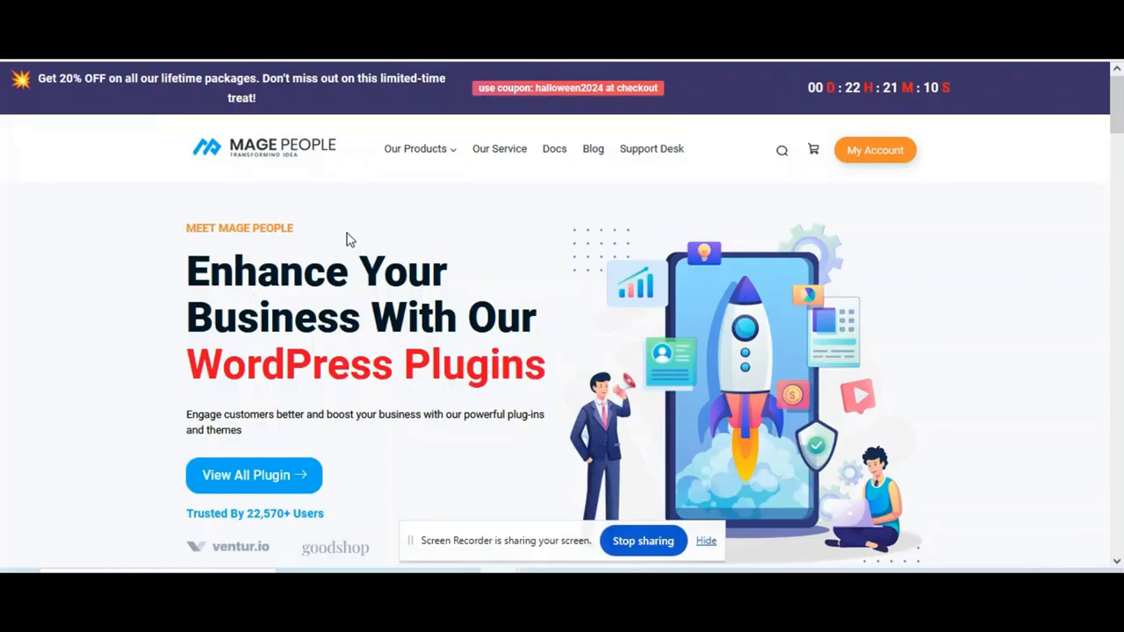
- Go from Our Products to Event Manager PRO, then to the Event Coupon Code Addon page
left_click(419, 148)
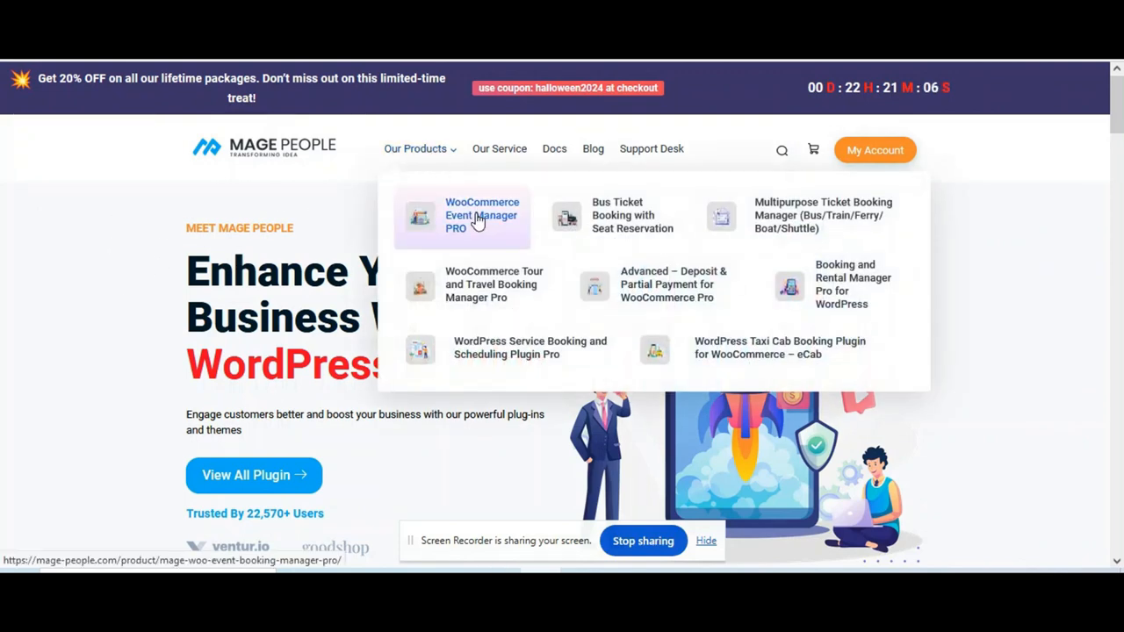
left_click(481, 215)
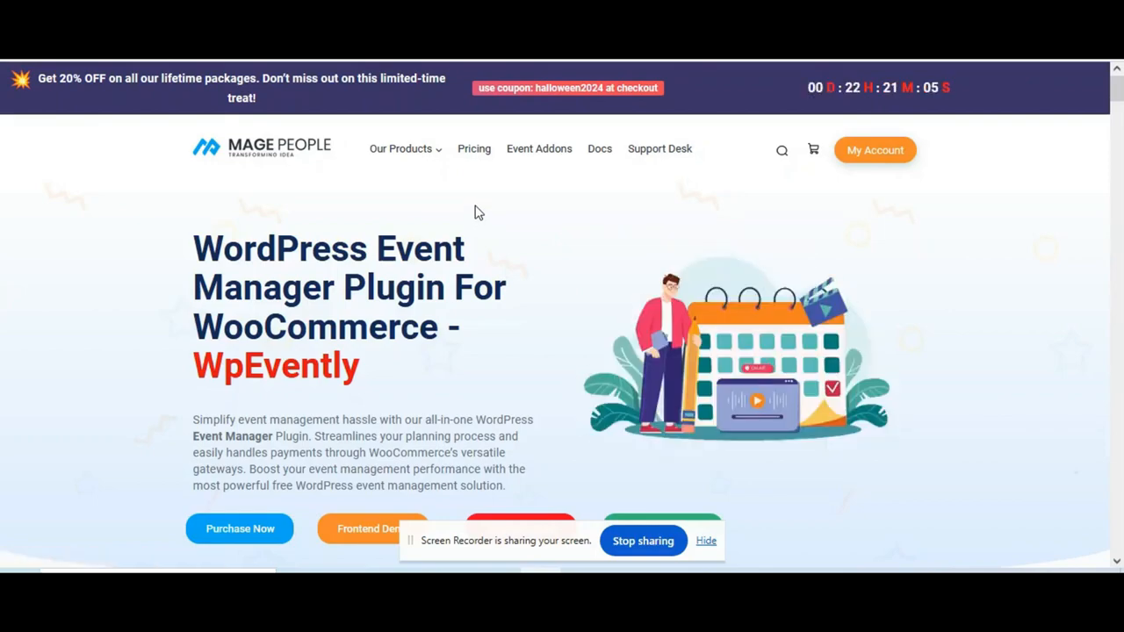
mouse_move(424, 184)
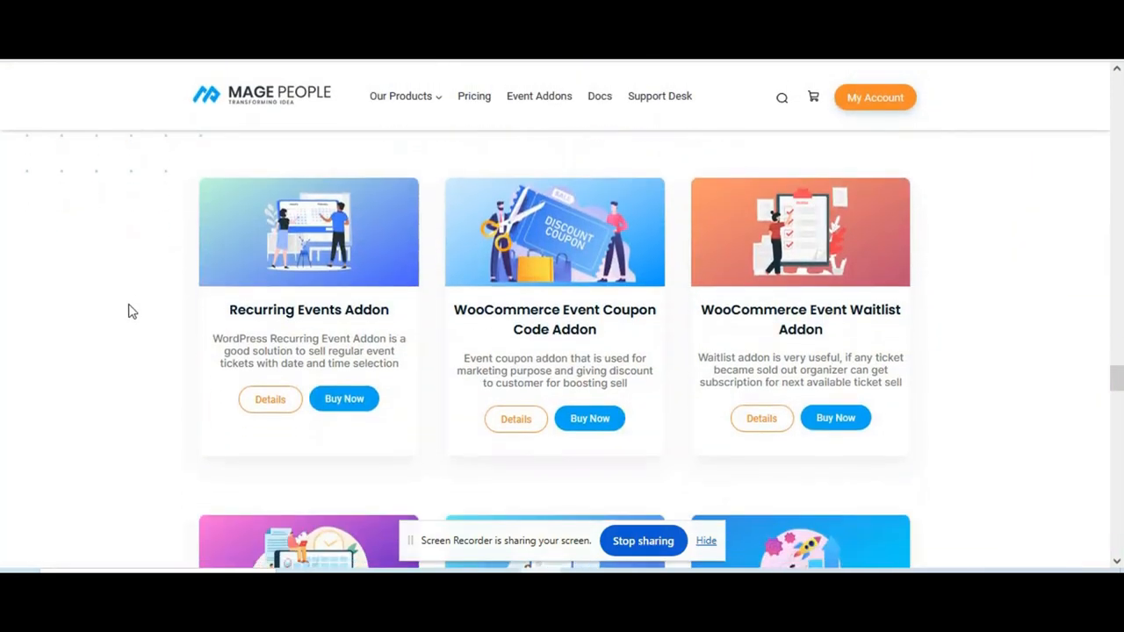
mouse_move(156, 311)
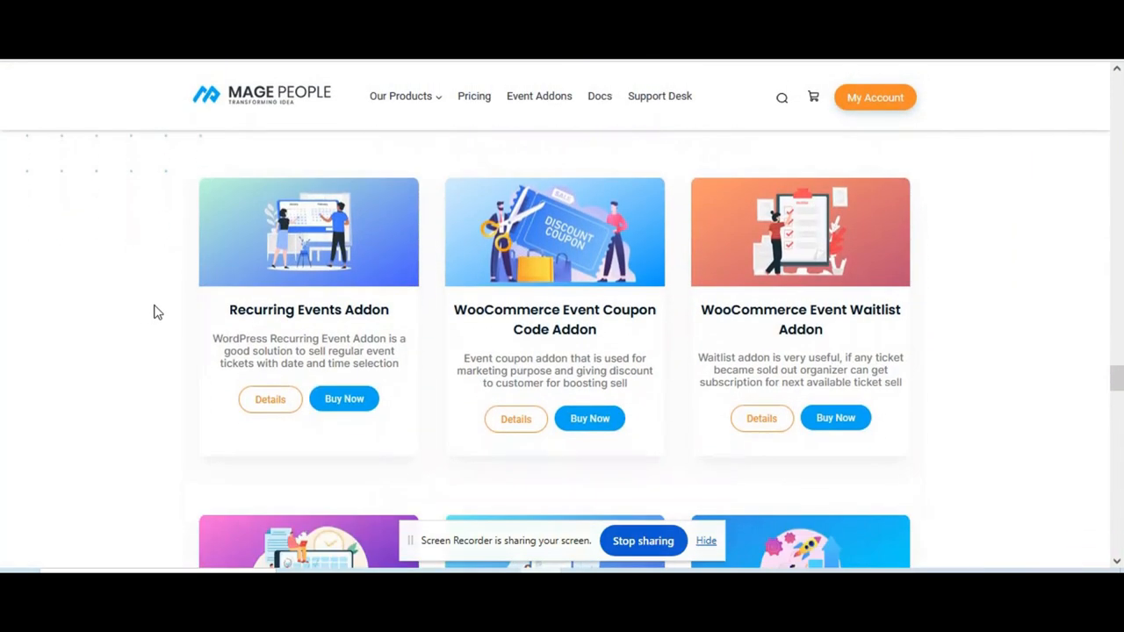
mouse_move(590, 418)
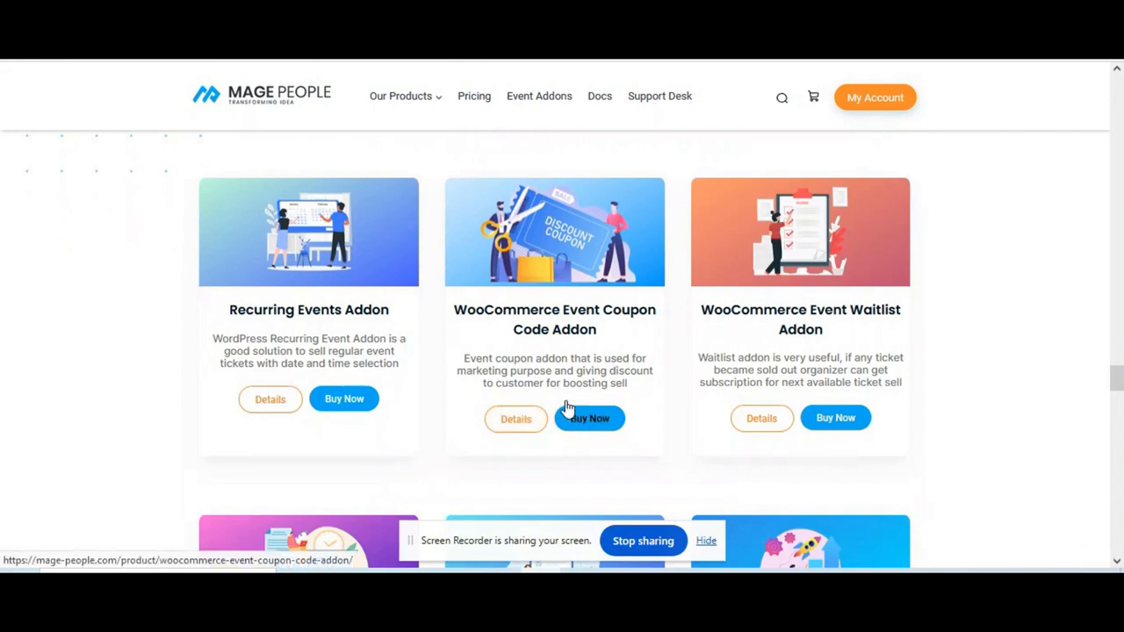
mouse_move(611, 332)
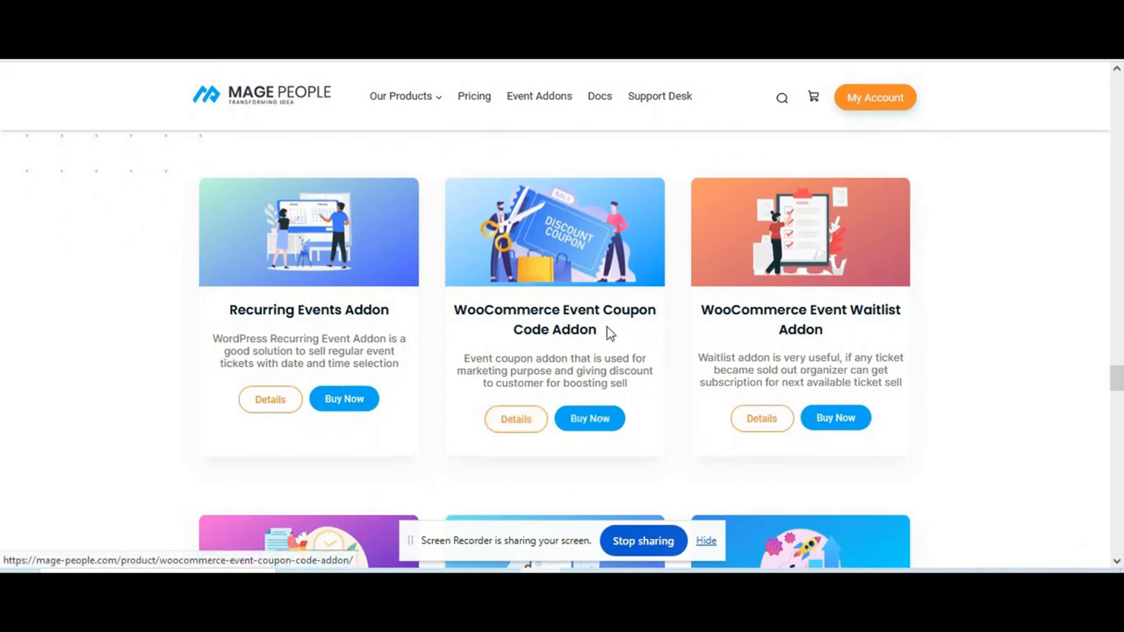
left_click(515, 419)
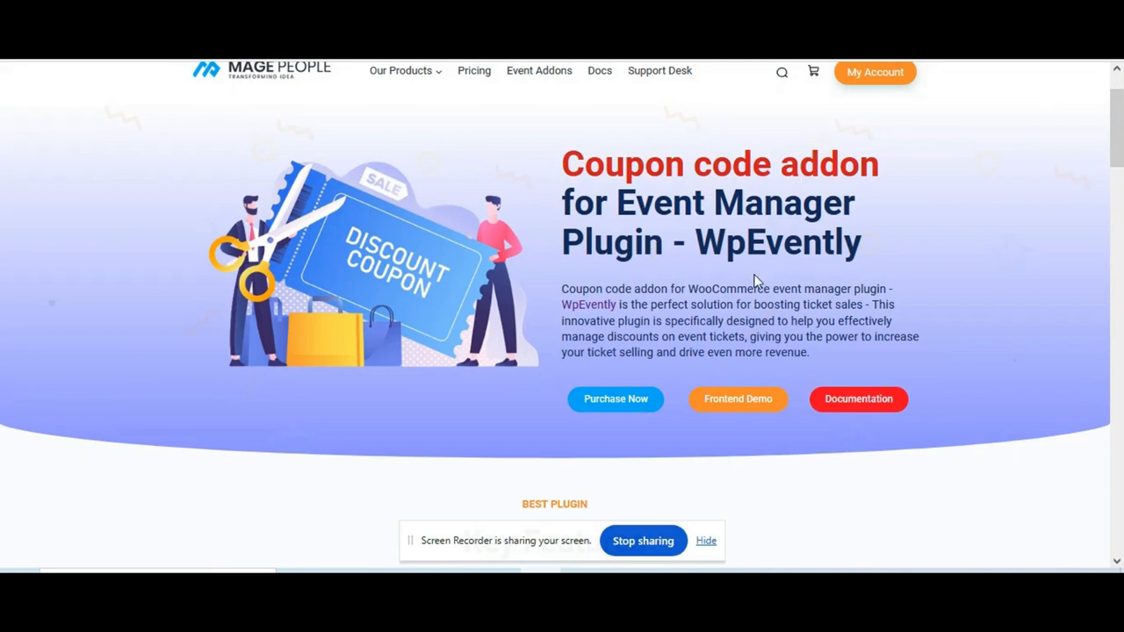
- Scroll through the addon's Key Features to its $30–$299 pricing plans
scroll("down", 3)
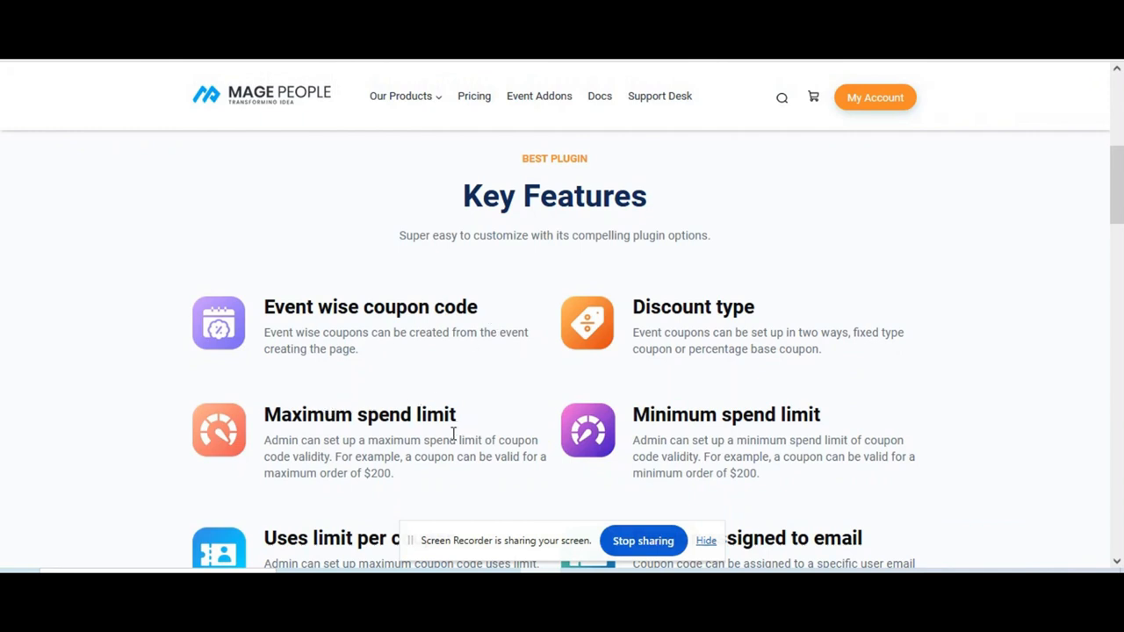
scroll("down", 3)
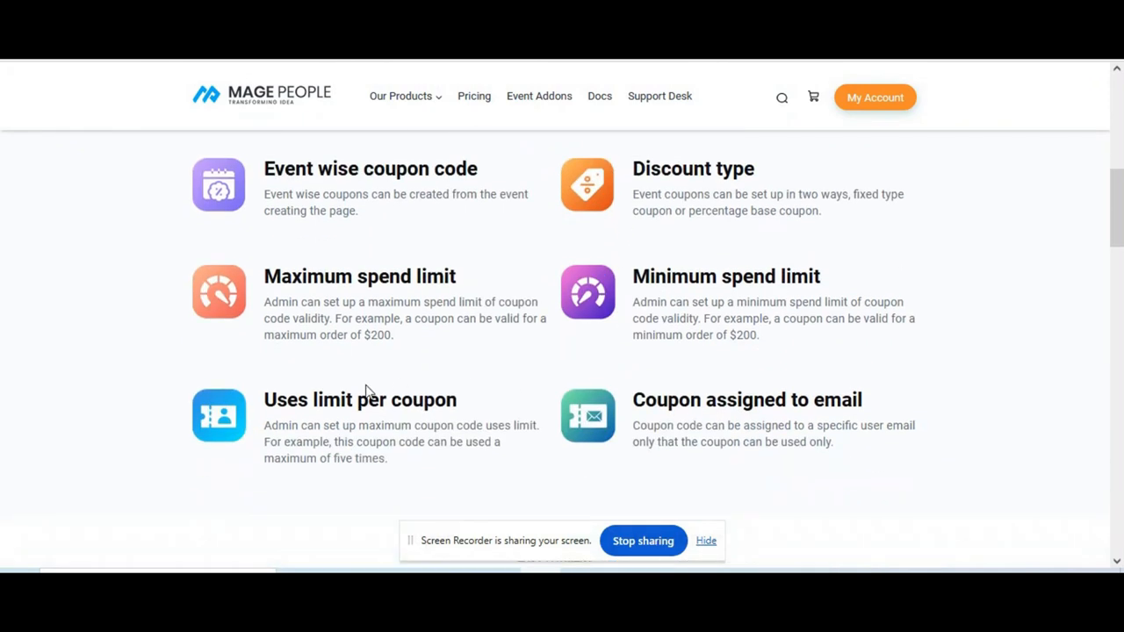
mouse_move(536, 401)
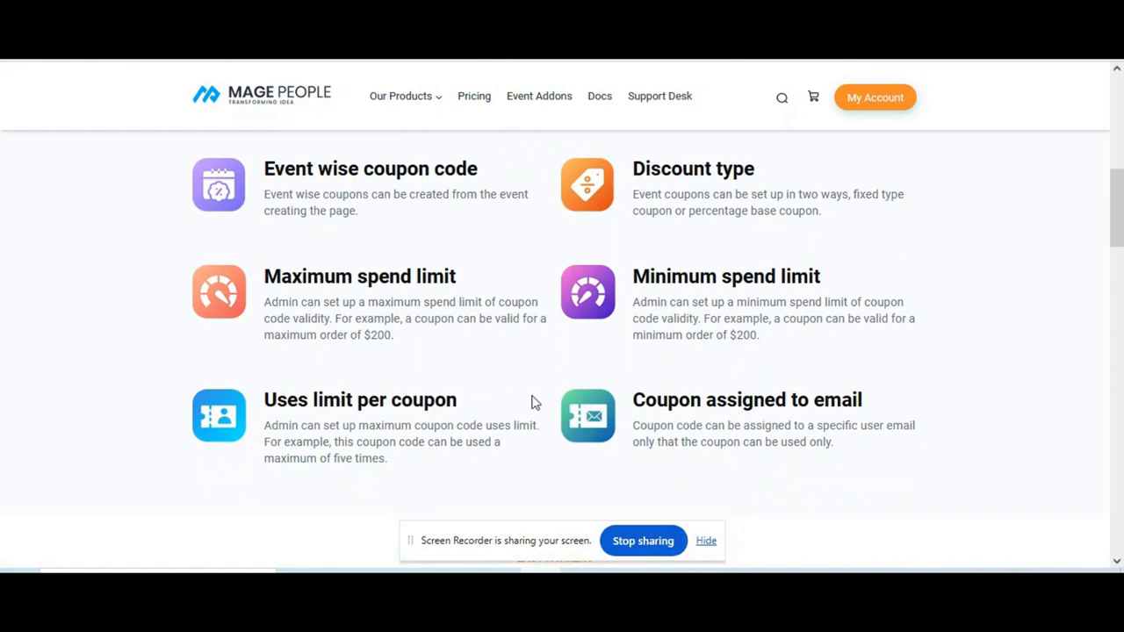
scroll("down", 3)
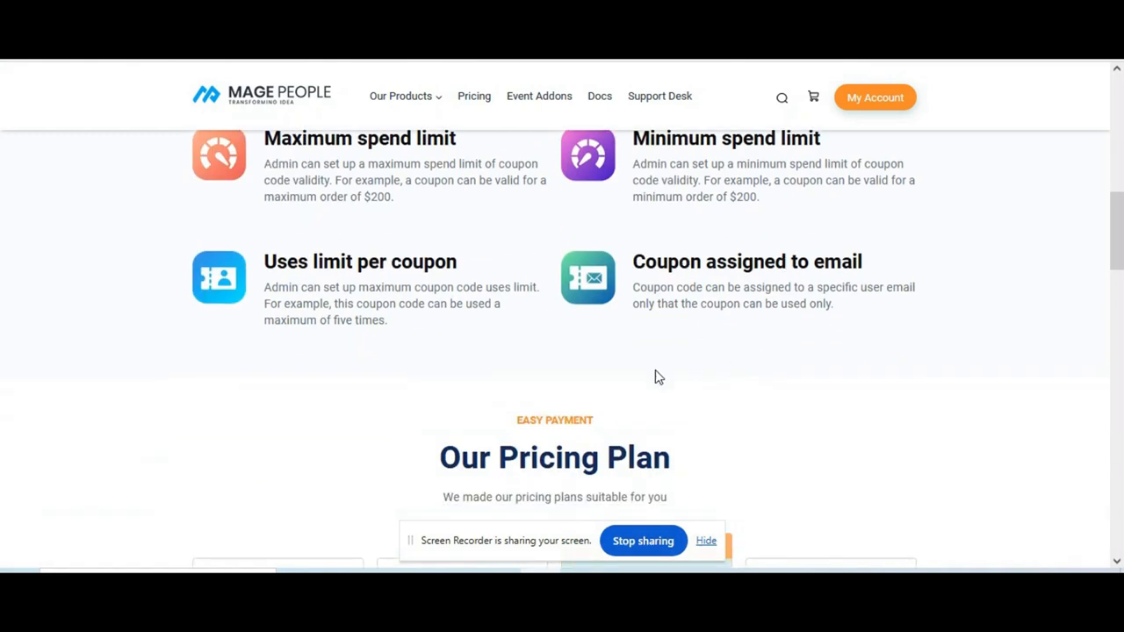
scroll("down", 3)
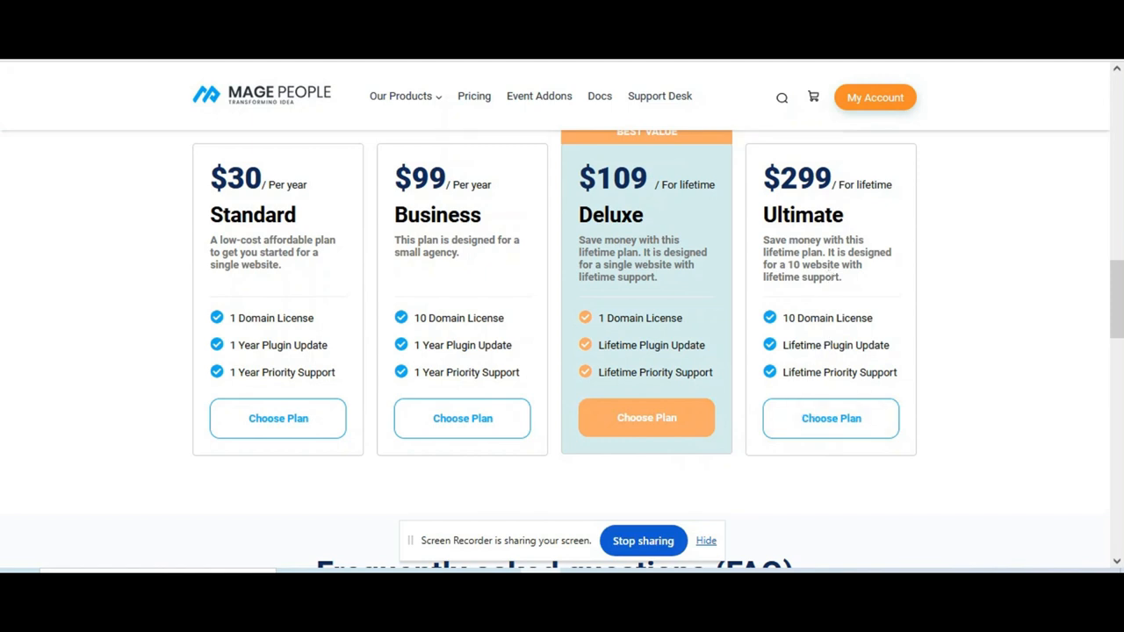
mouse_move(650, 184)
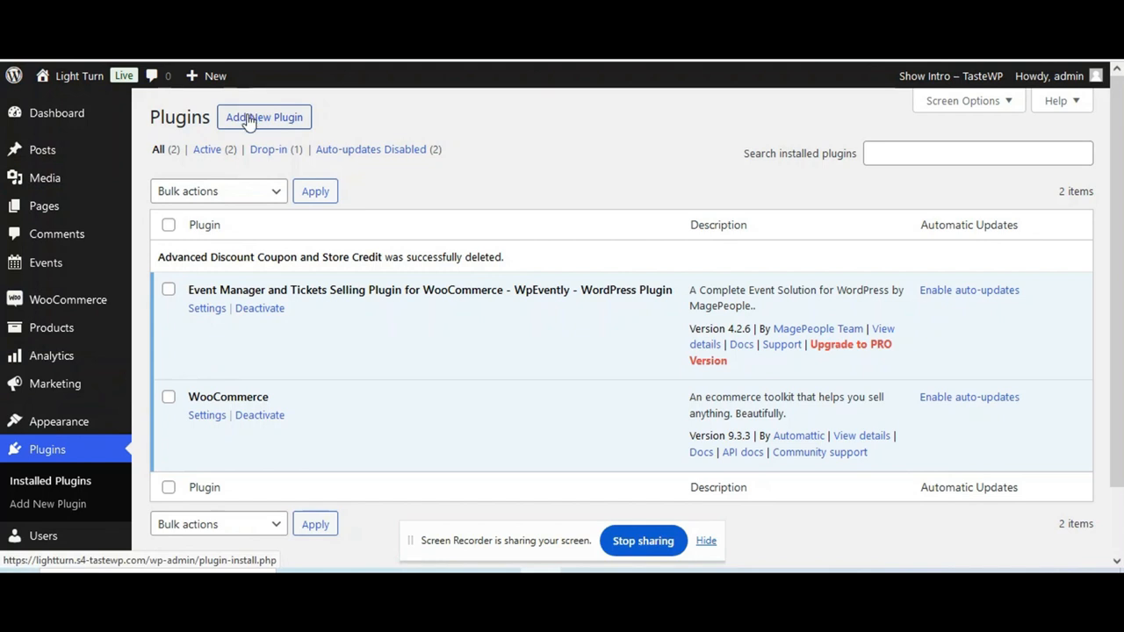
- Load advanced-discount-coupon-and-store-credit-1.0.0 (3).zip from Downloads into the Upload Plugin form
left_click(263, 117)
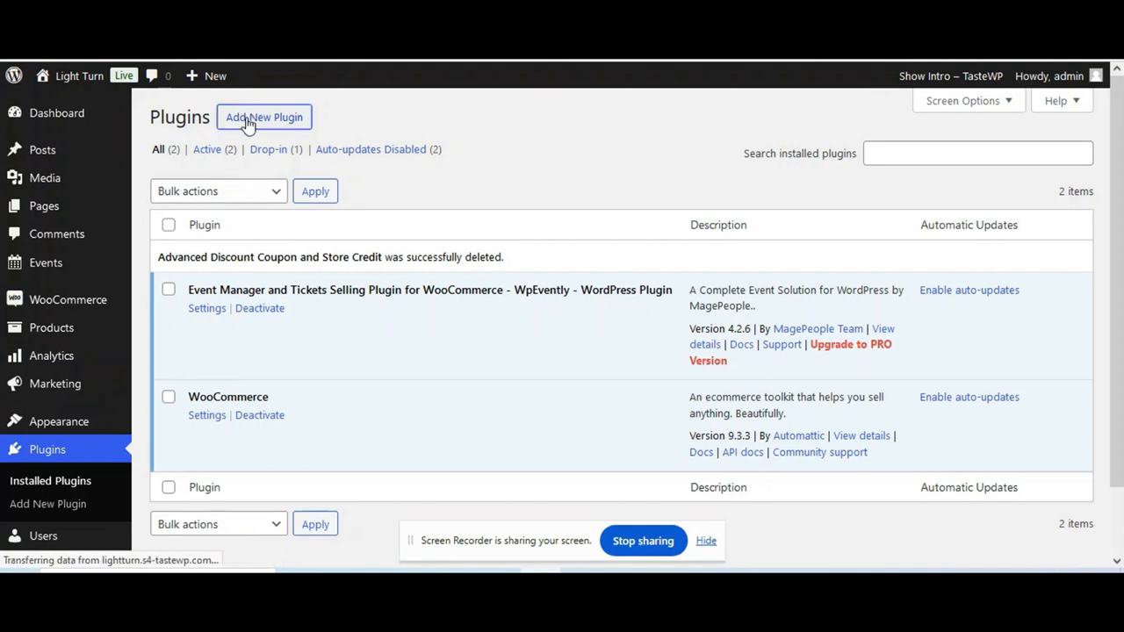
left_click(263, 116)
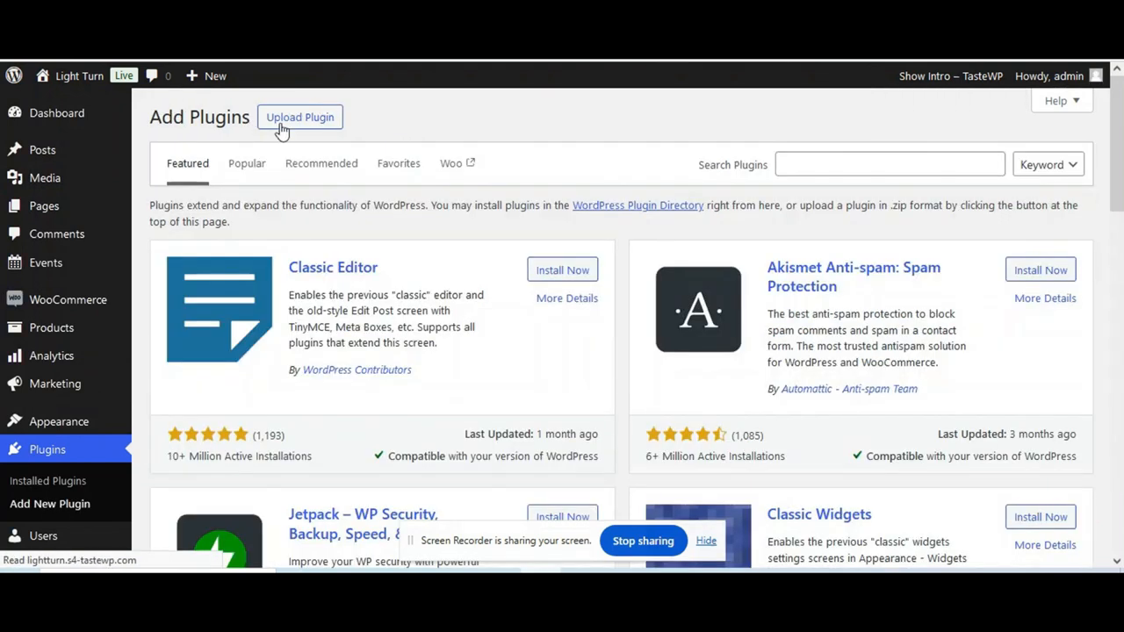
left_click(299, 116)
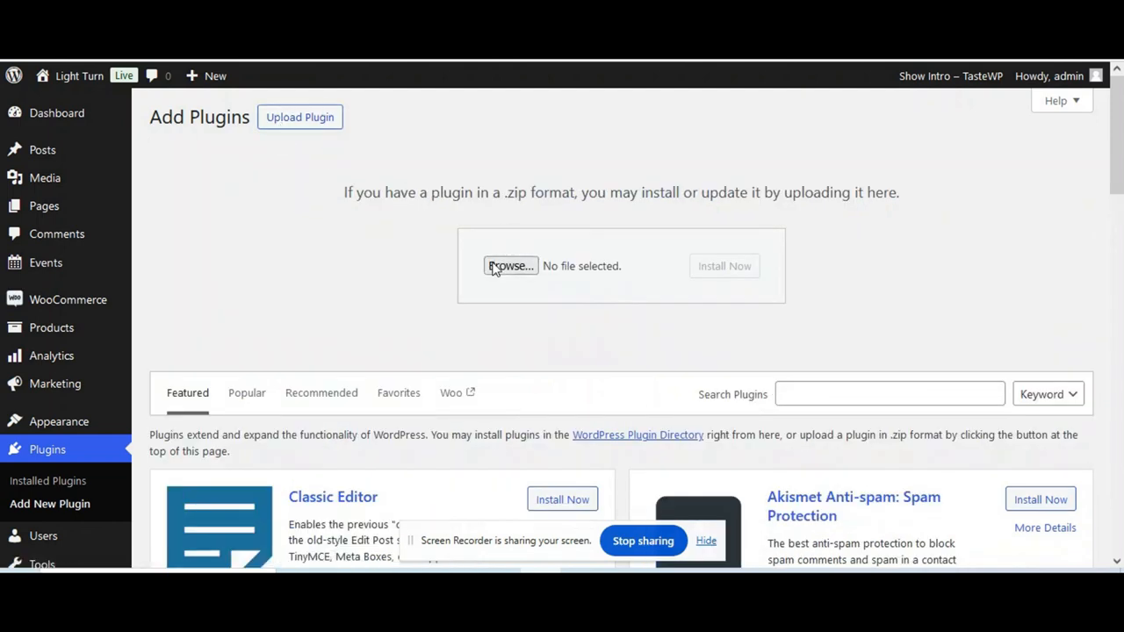
left_click(510, 266)
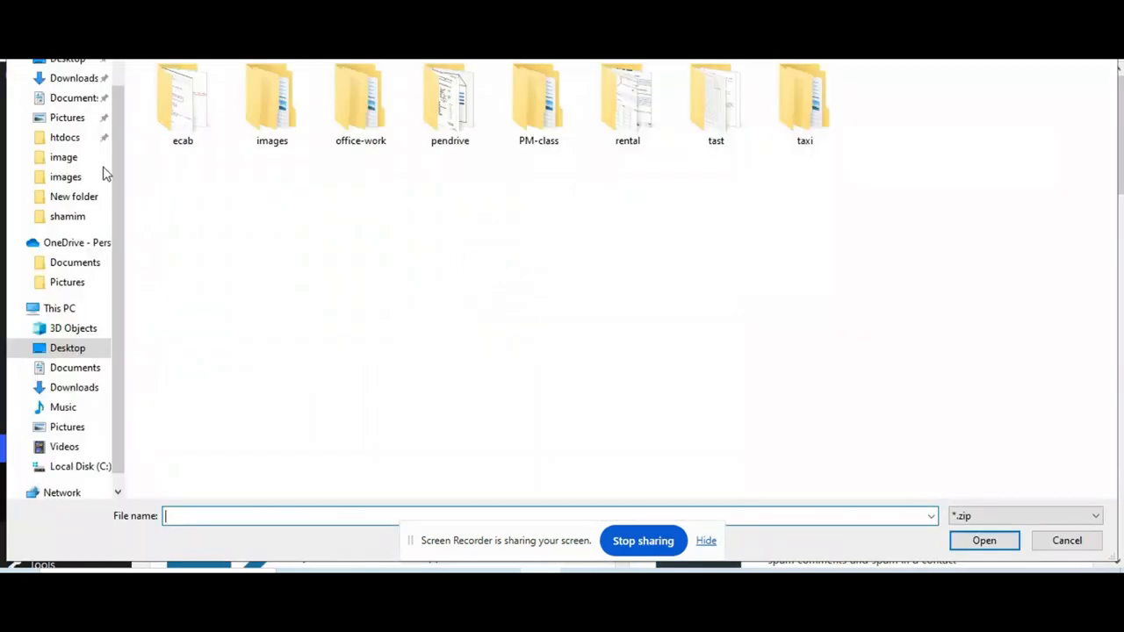
left_click(73, 77)
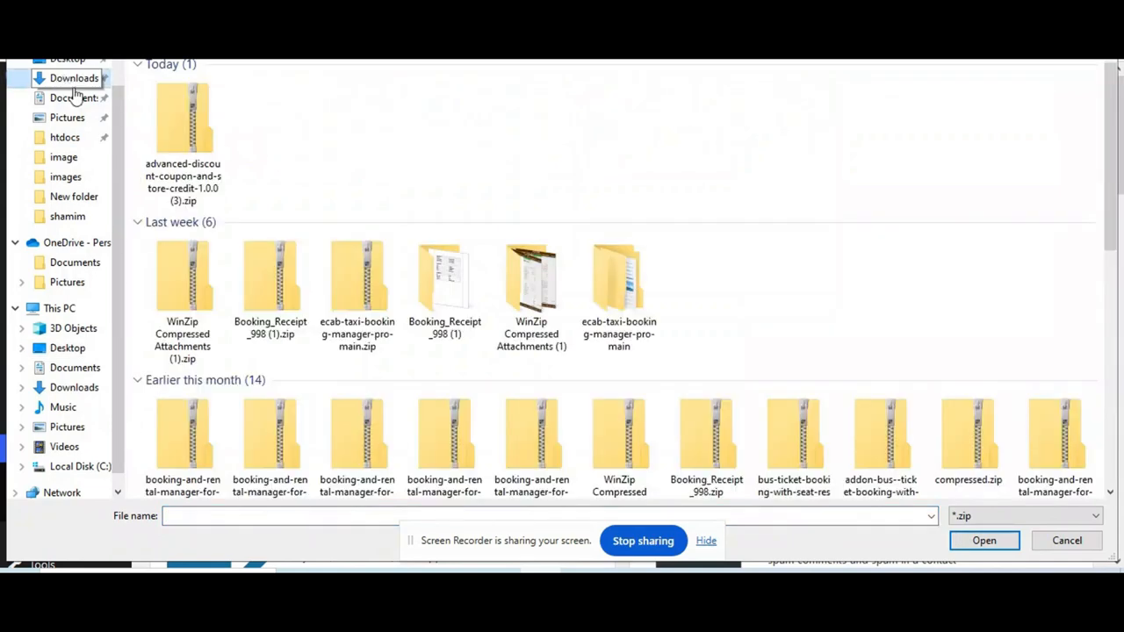
left_click(983, 540)
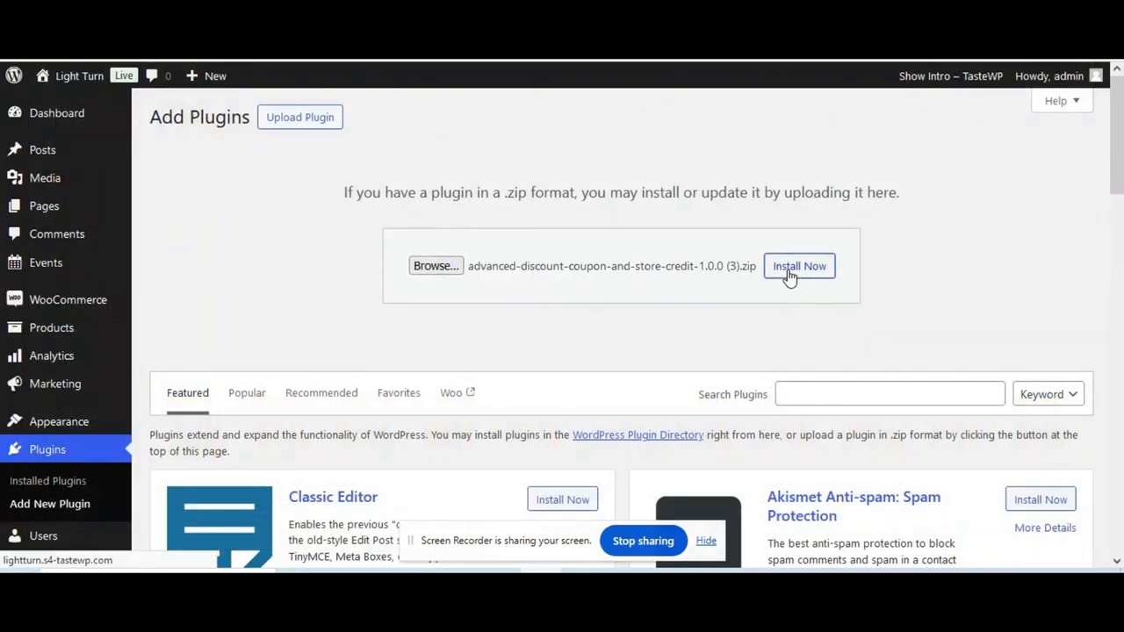
- Install the uploaded Advanced Discount Coupon and Store Credit zip and activate it
left_click(798, 266)
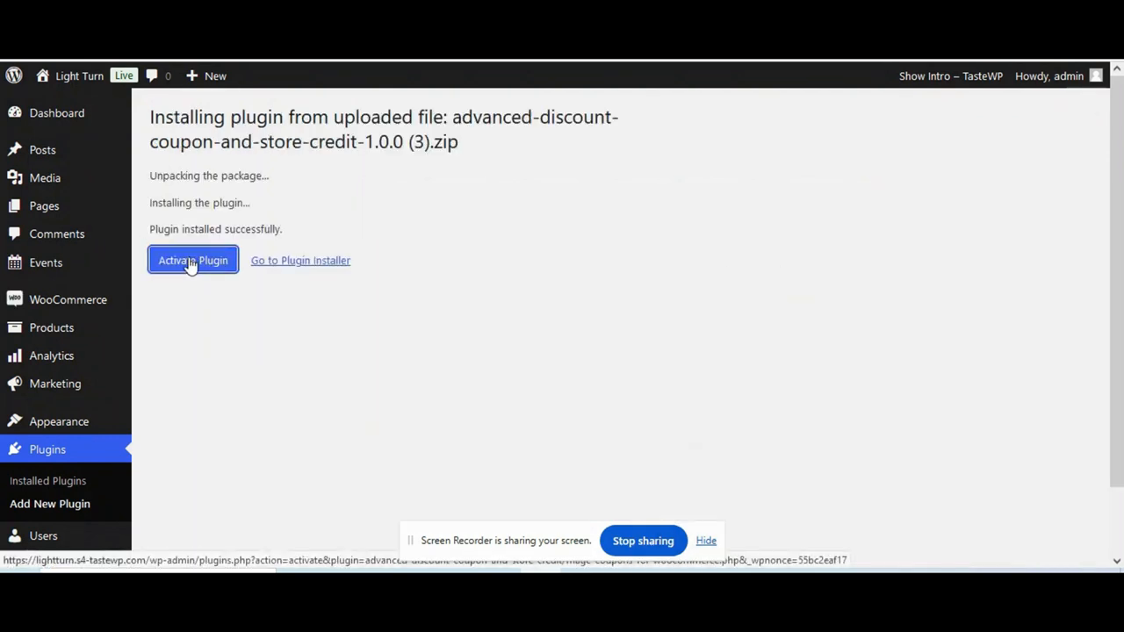
left_click(192, 260)
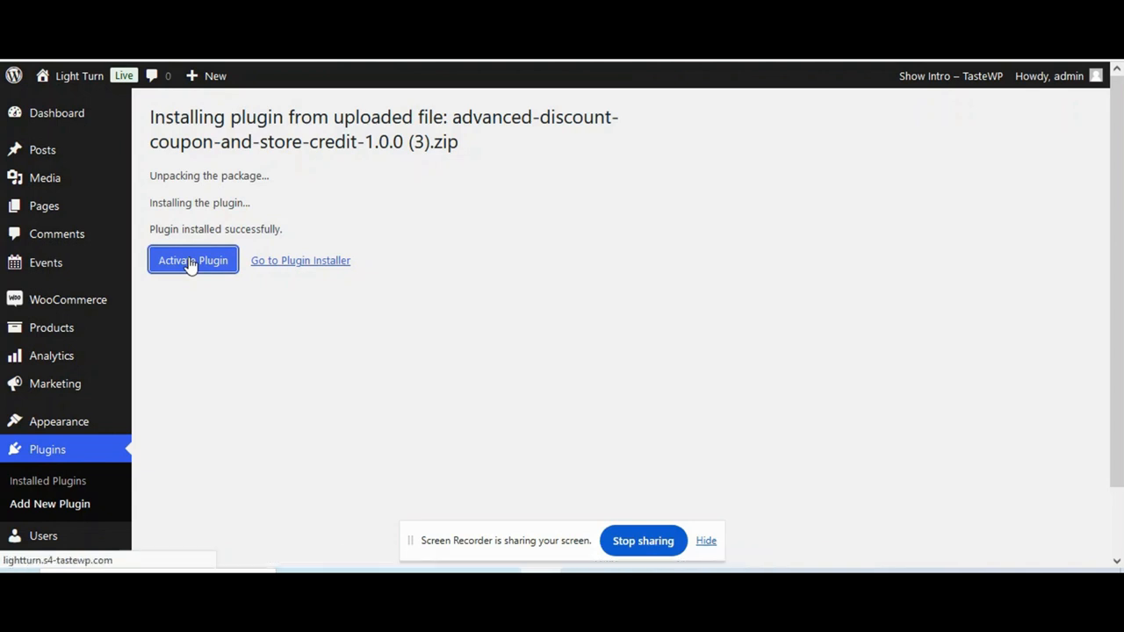
left_click(192, 260)
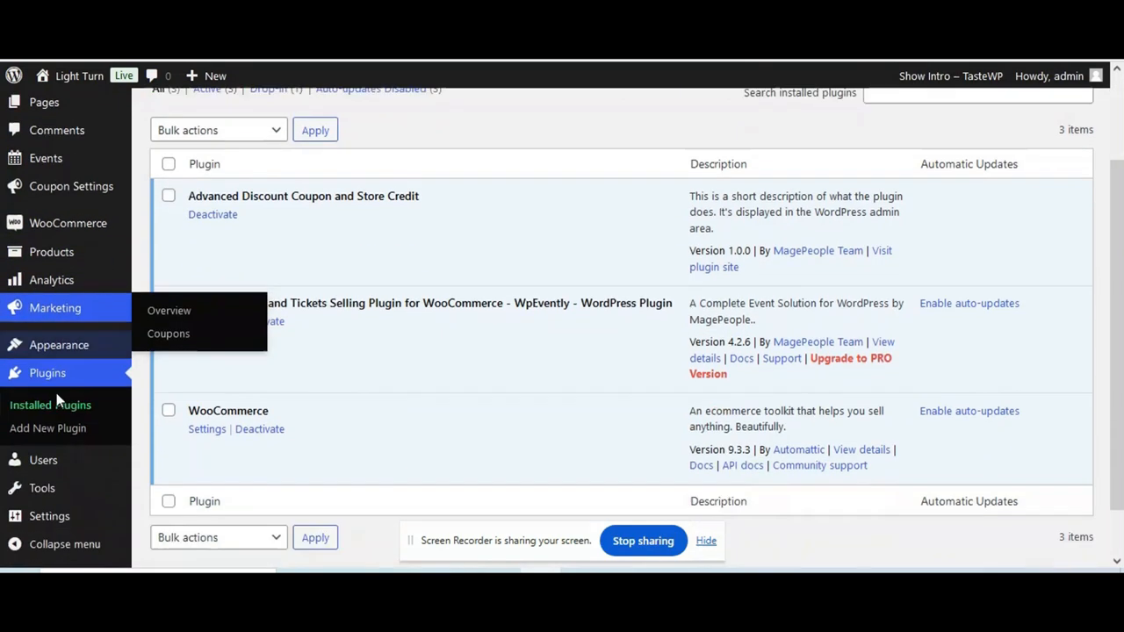
- Go to Marketing > Coupons in the WooCommerce admin
scroll("down", 3)
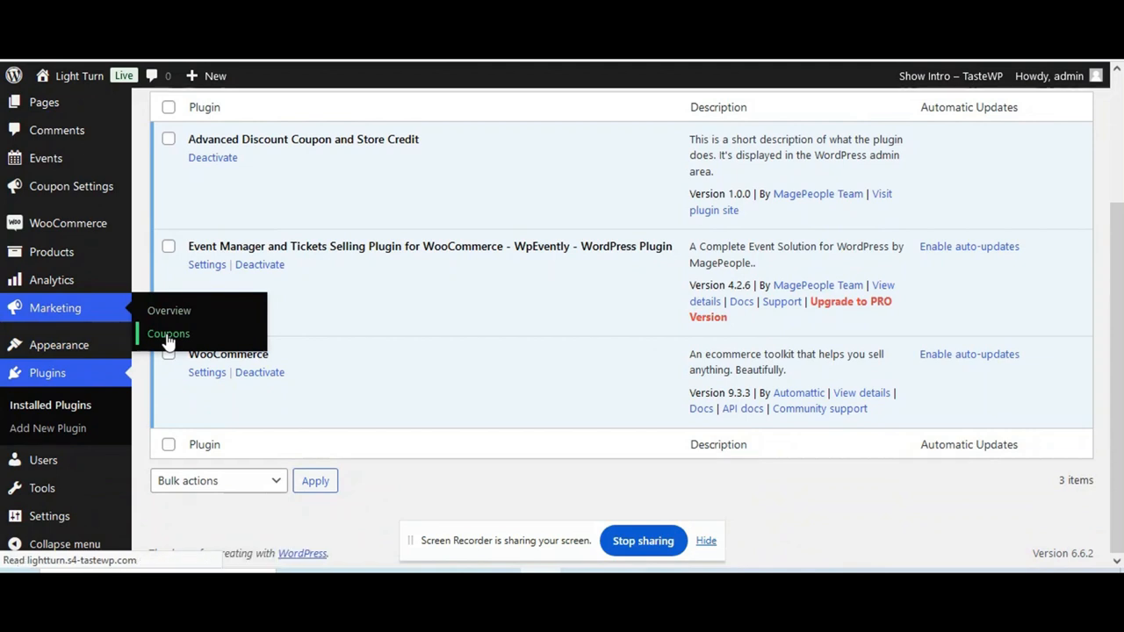
left_click(168, 332)
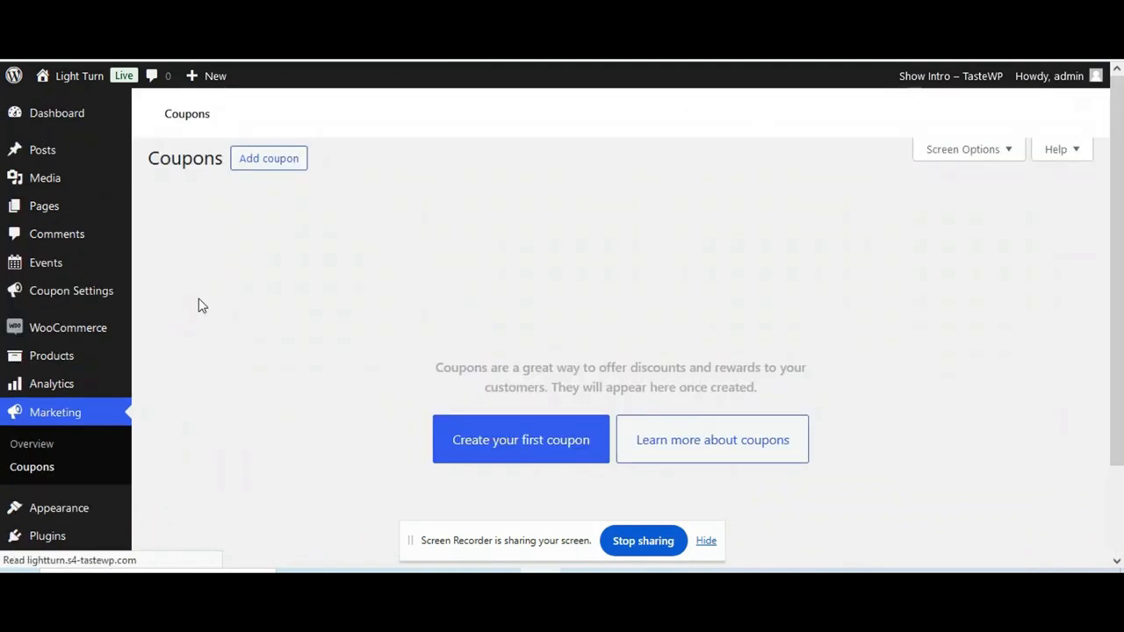
scroll("down", 3)
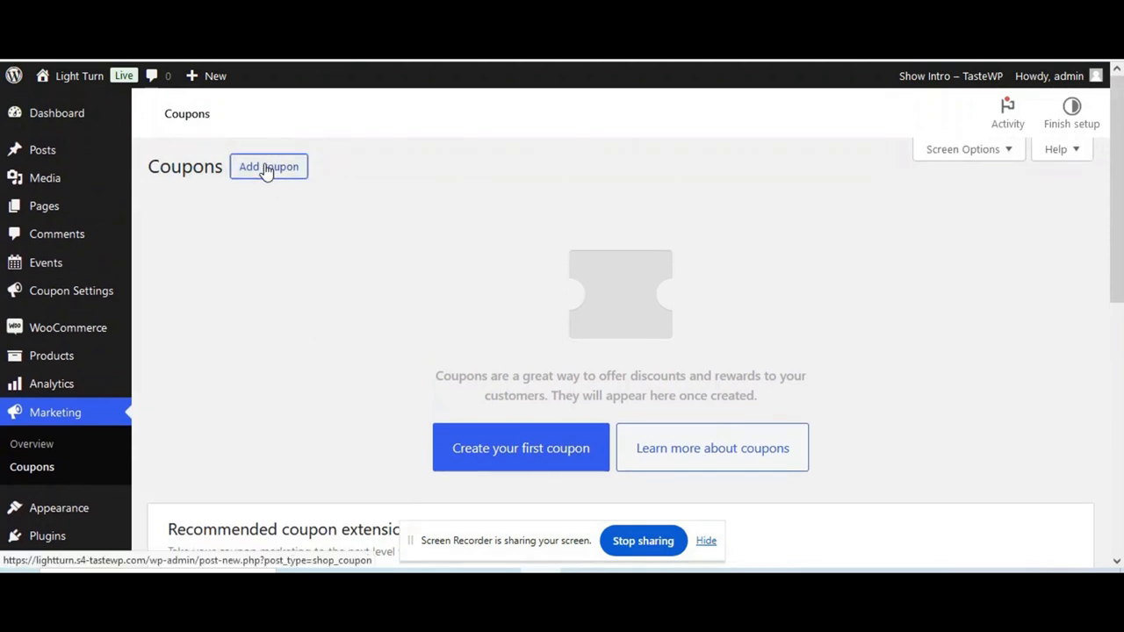
- Add a new coupon with code Cox24 and a short description
left_click(268, 167)
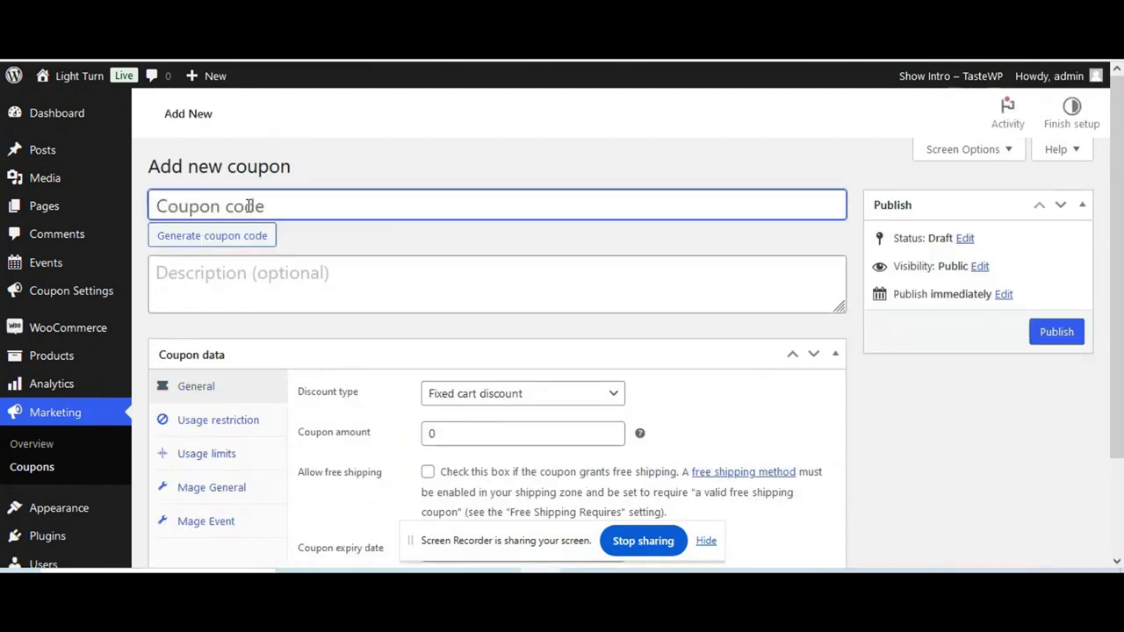
type("Cox")
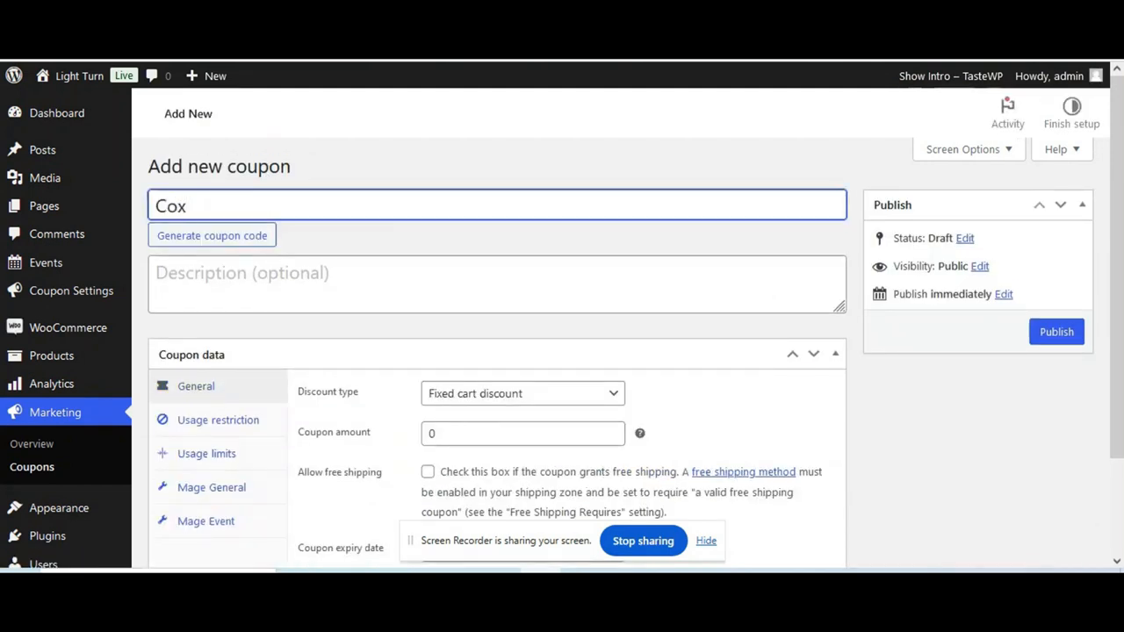
type("cox 2024")
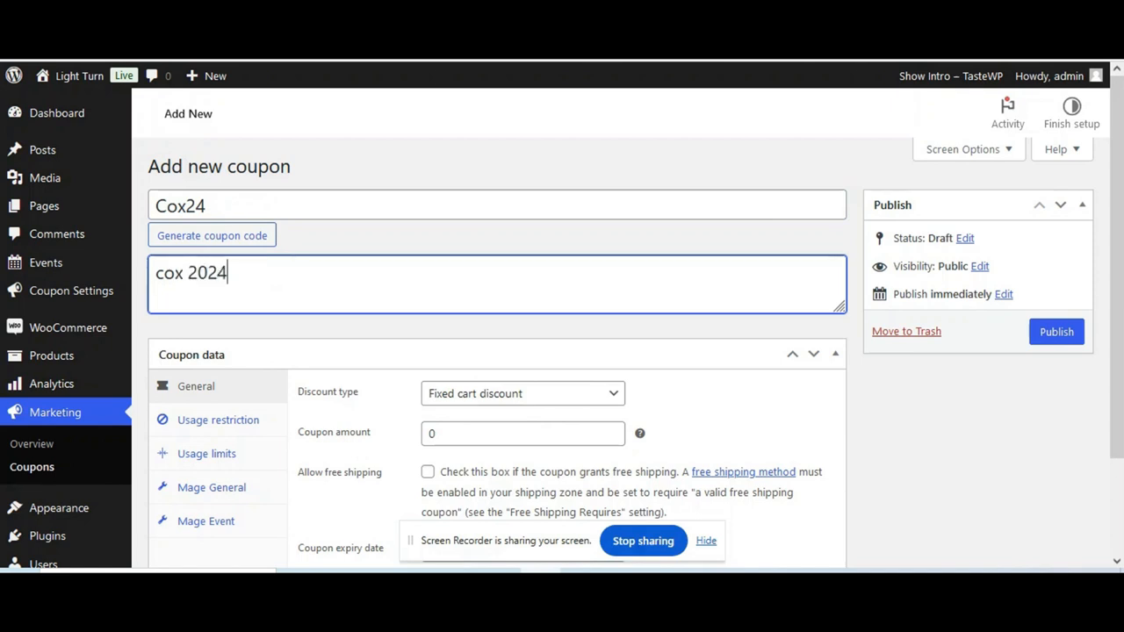
scroll("down", 3)
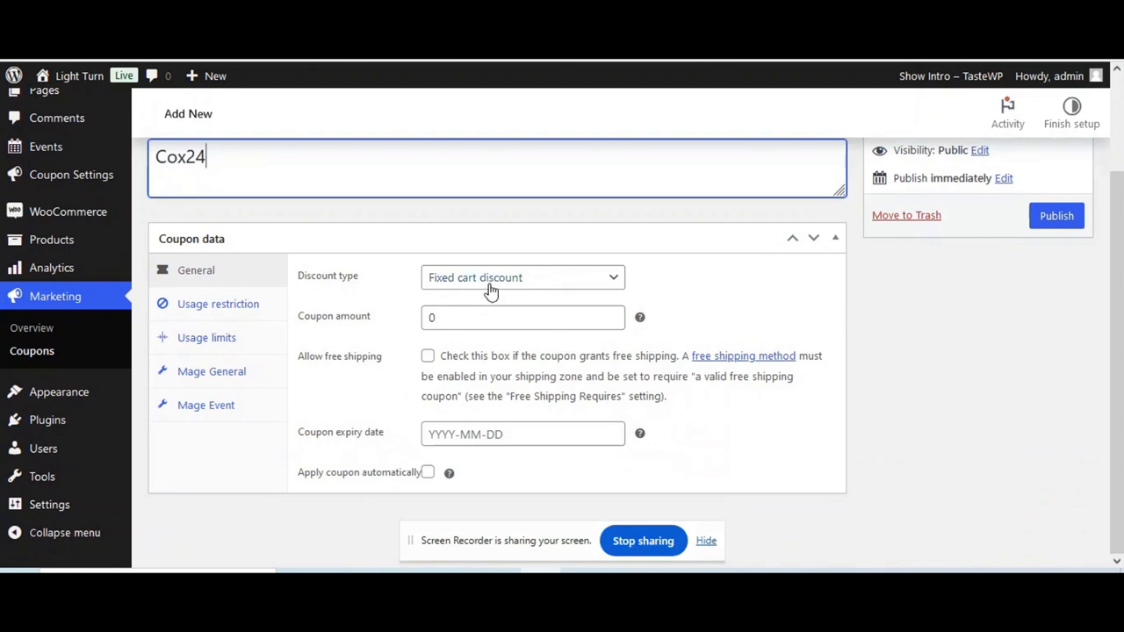
- Make Cox24 a 50% percentage discount expiring 2024-10-31, applied automatically
left_click(522, 276)
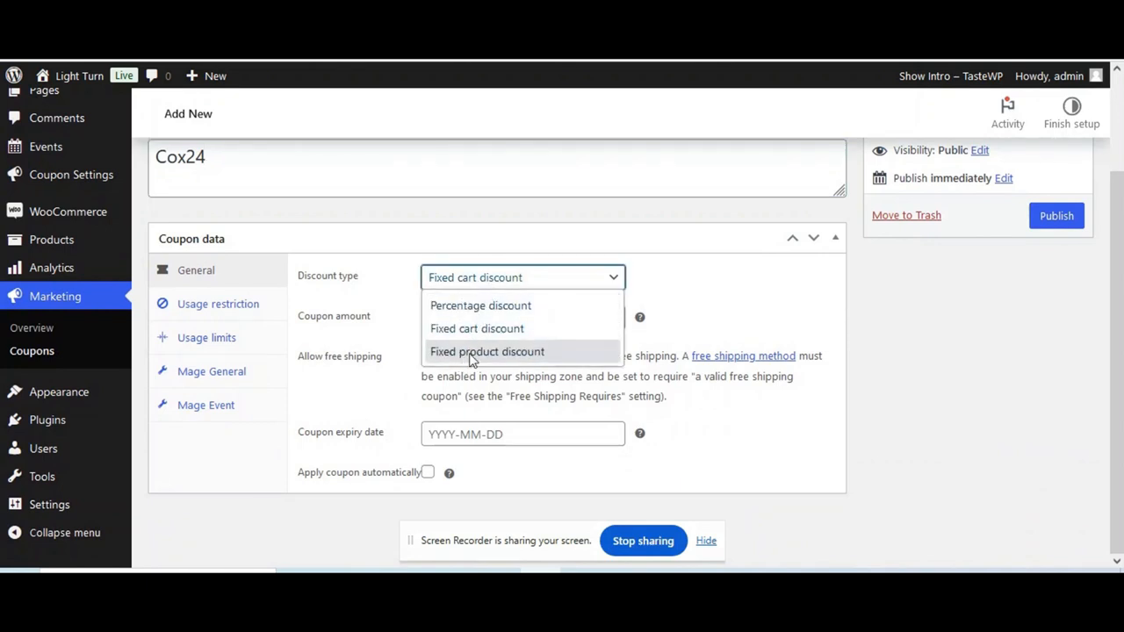
mouse_move(480, 306)
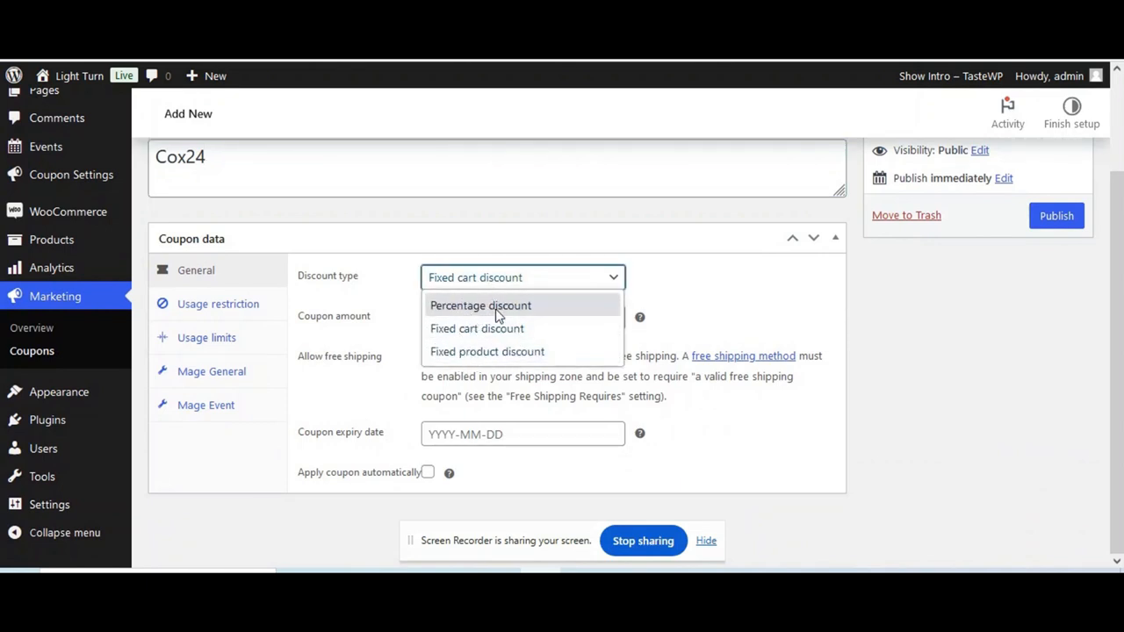
left_click(481, 304)
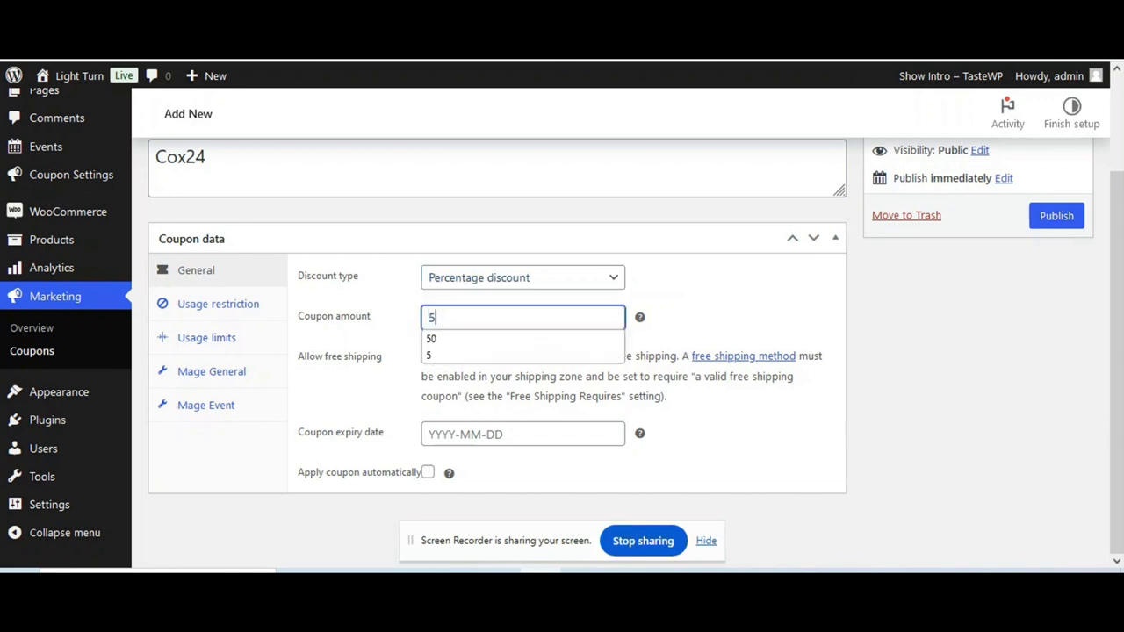
left_click(431, 339)
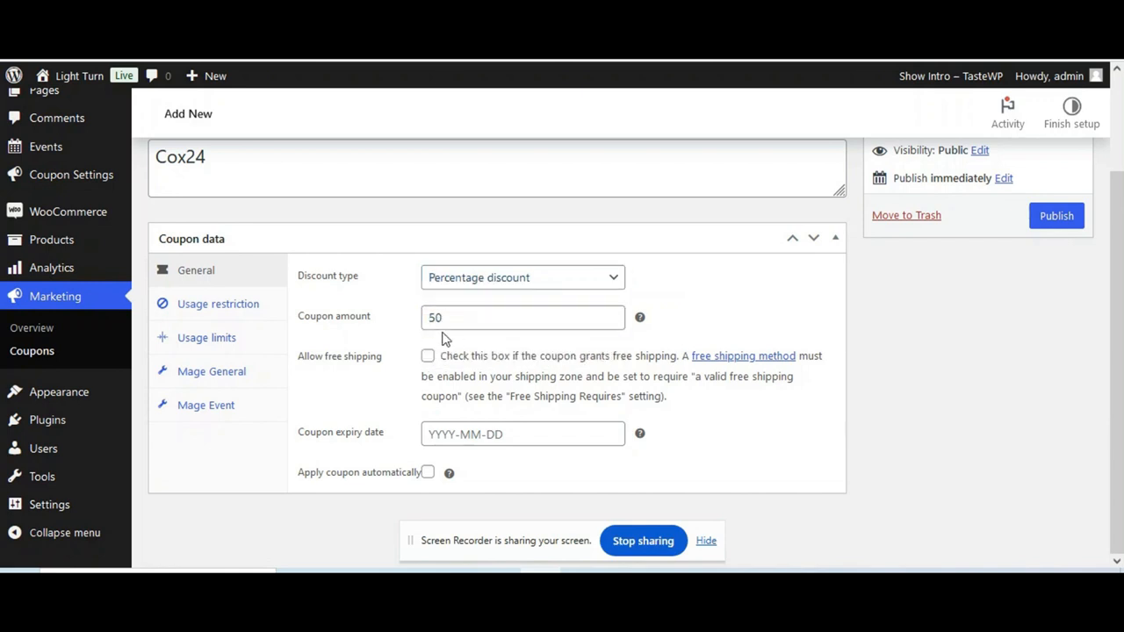
left_click(522, 434)
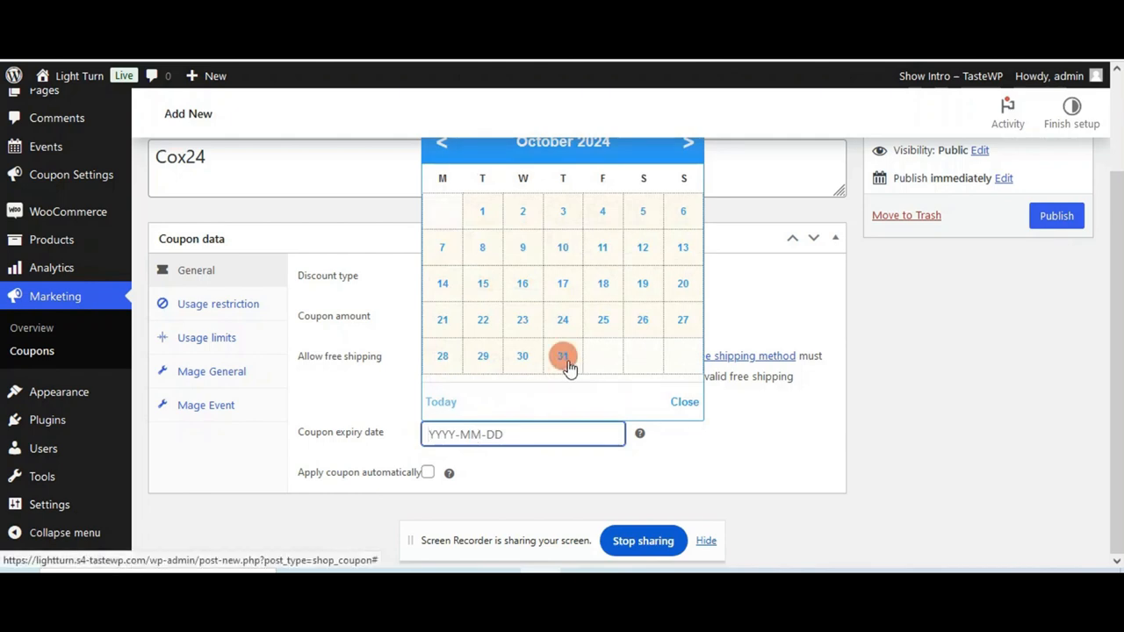
left_click(563, 355)
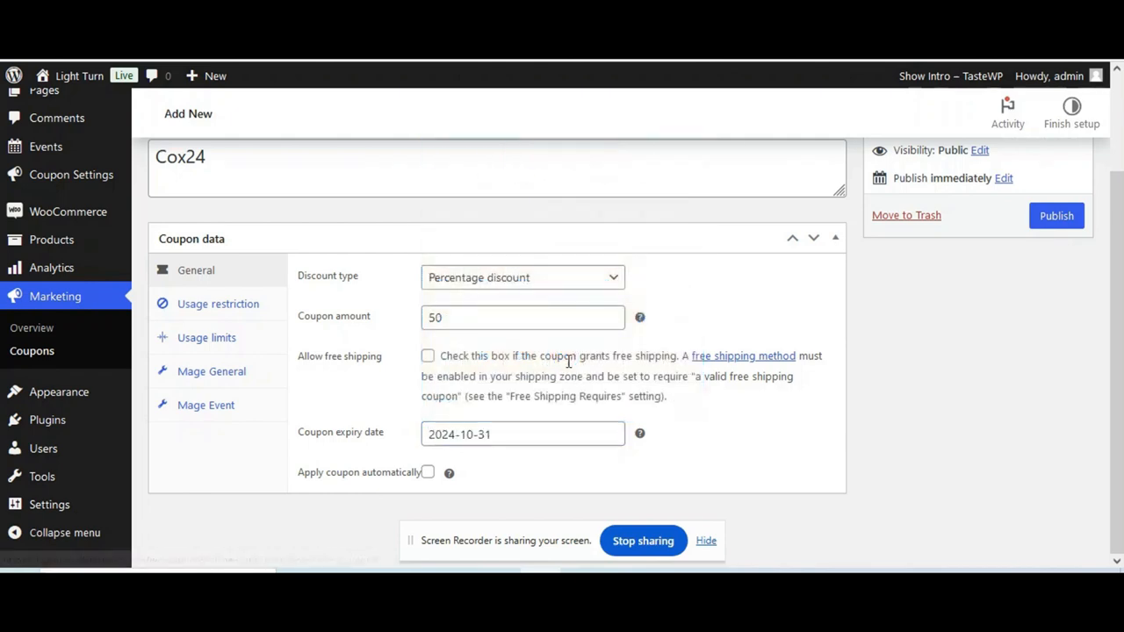
mouse_move(429, 475)
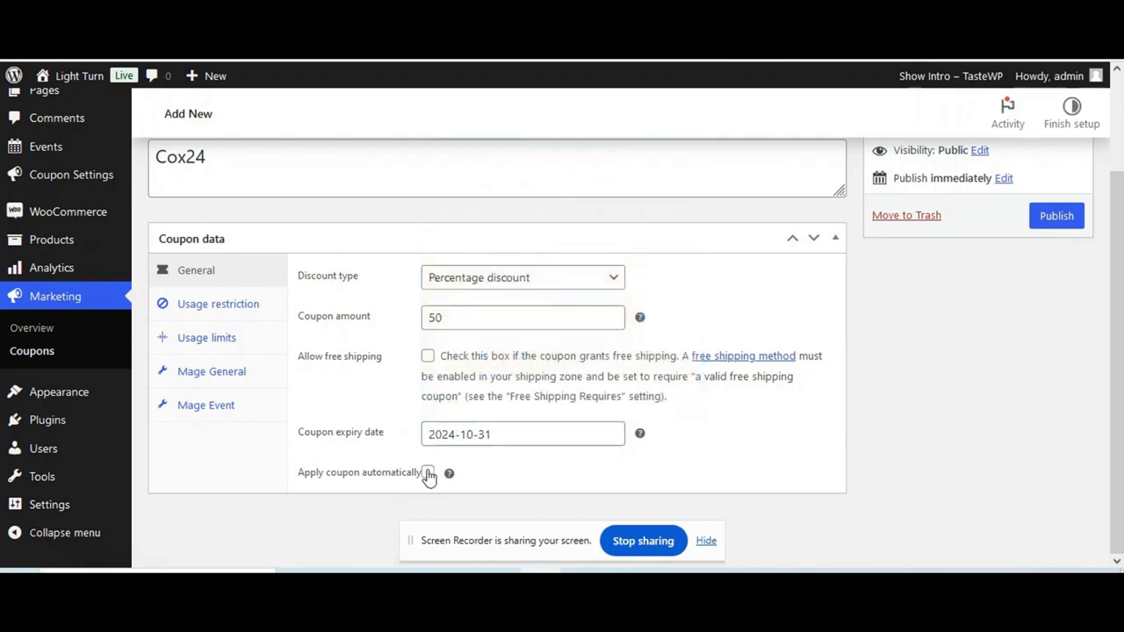
left_click(218, 303)
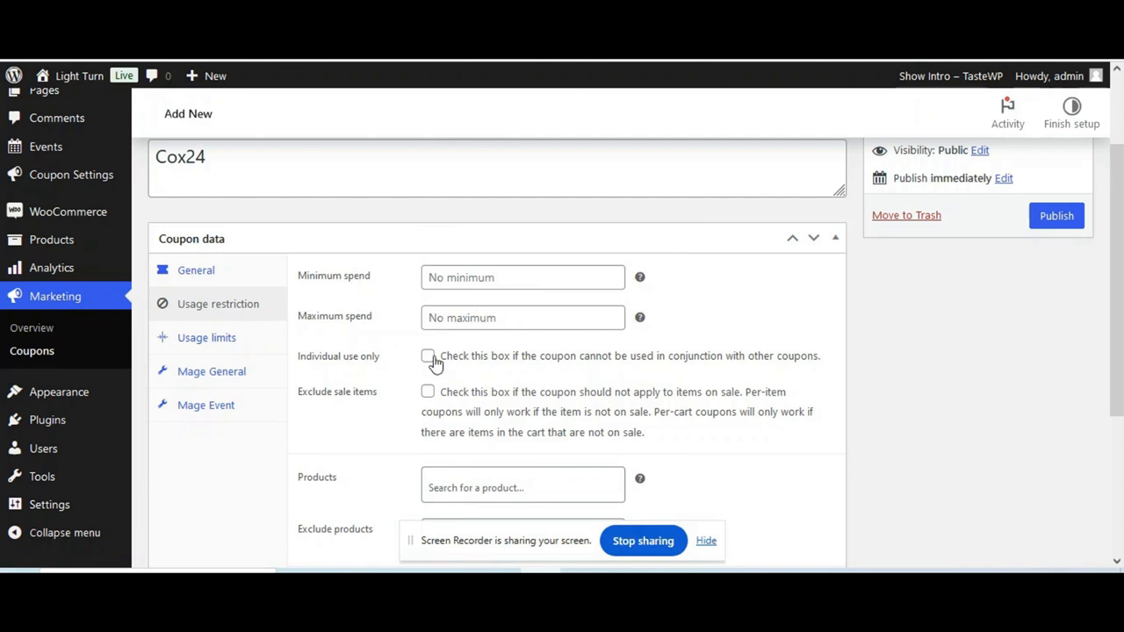
- Check Cox24's unrestricted usage limits, then view its Nth order discount of 3
scroll("down", 3)
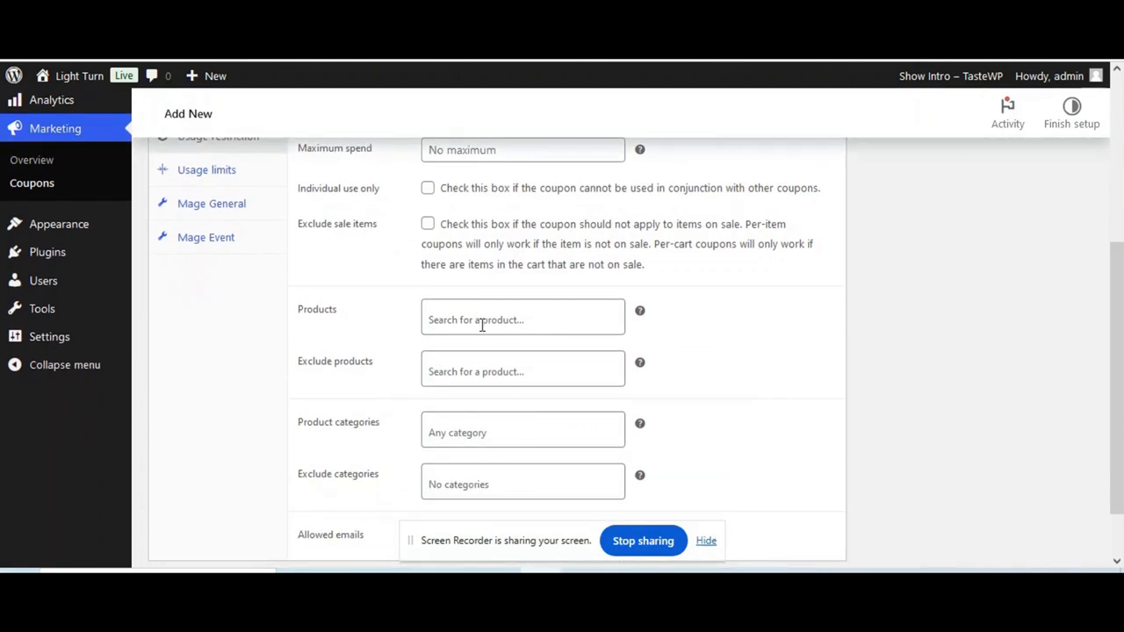
scroll("down", 3)
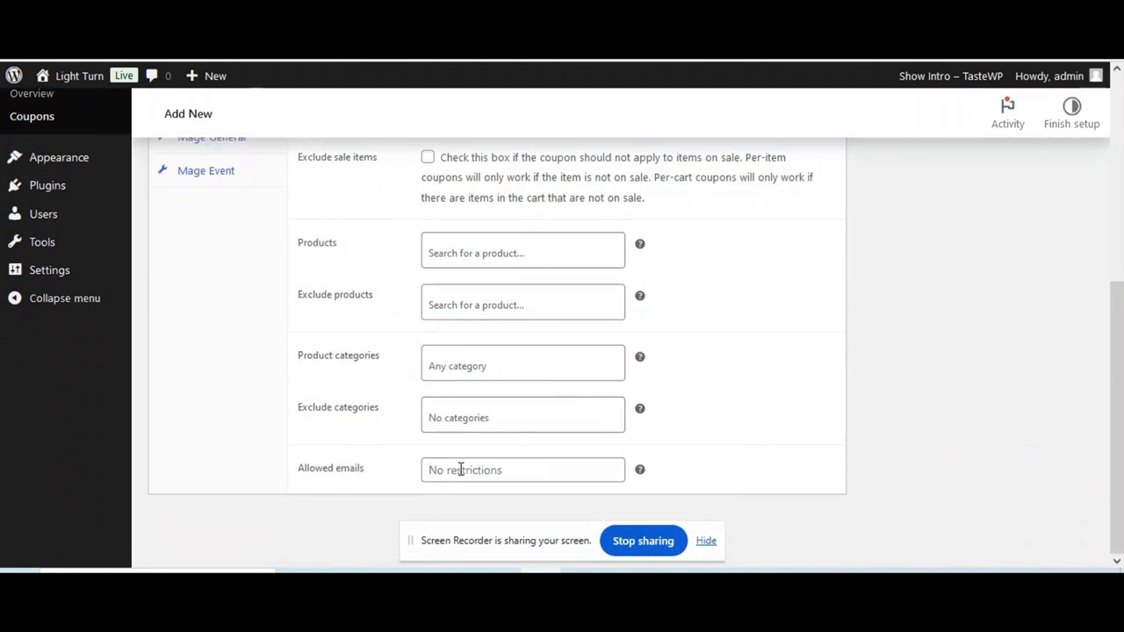
left_click(206, 355)
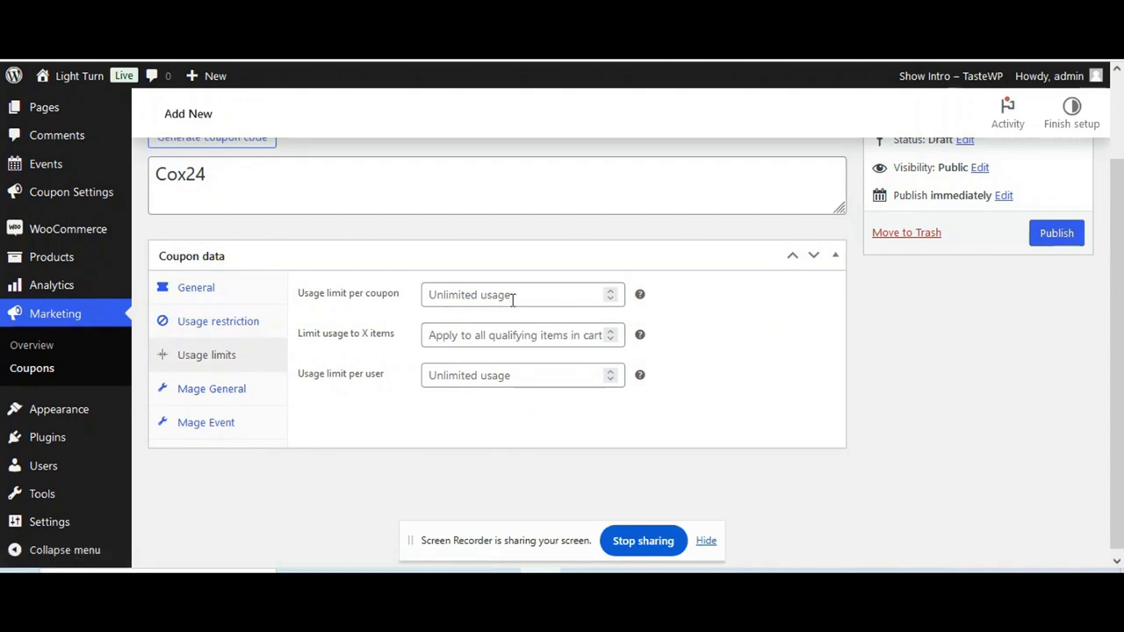
mouse_move(538, 358)
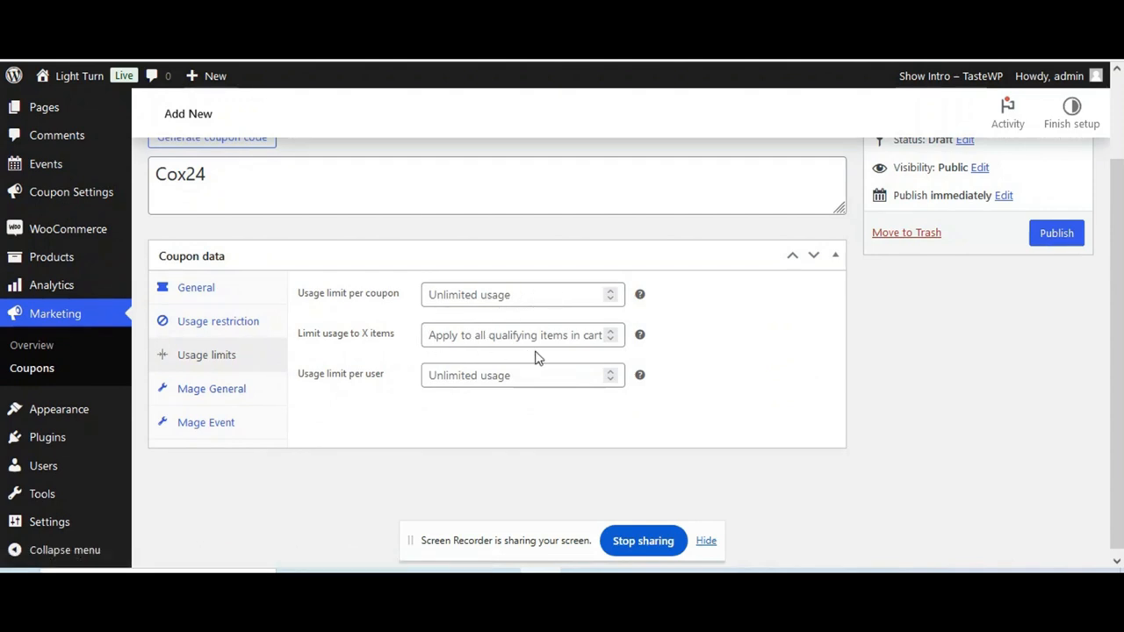
left_click(212, 388)
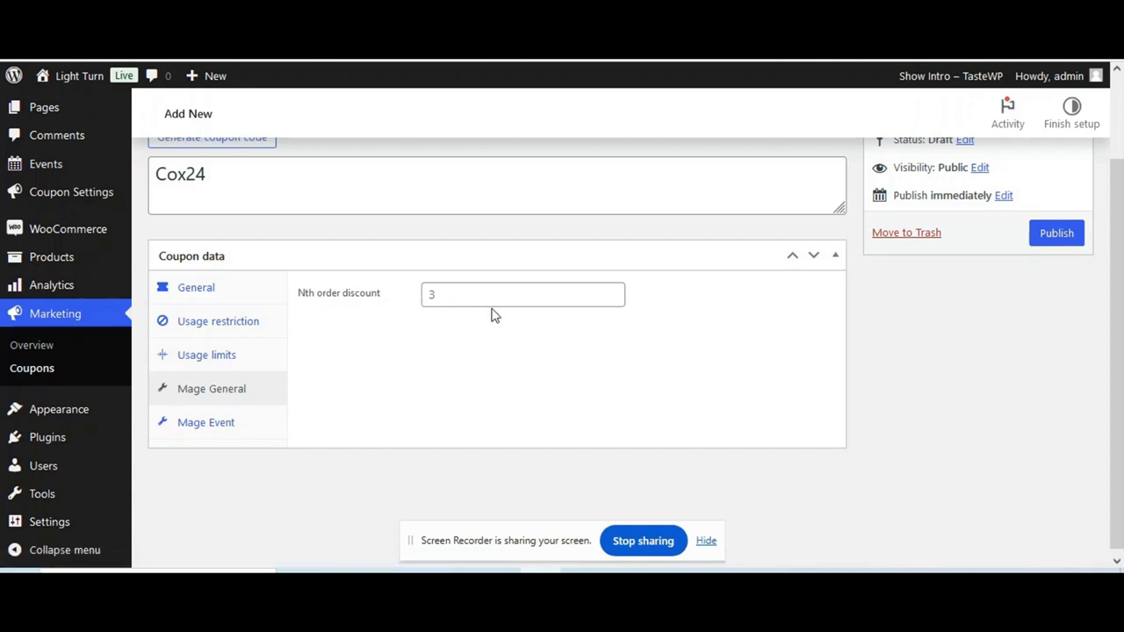
- Inspect Cox24's Mage Event events list and 29-10-2024 date fields without changing anything
left_click(206, 422)
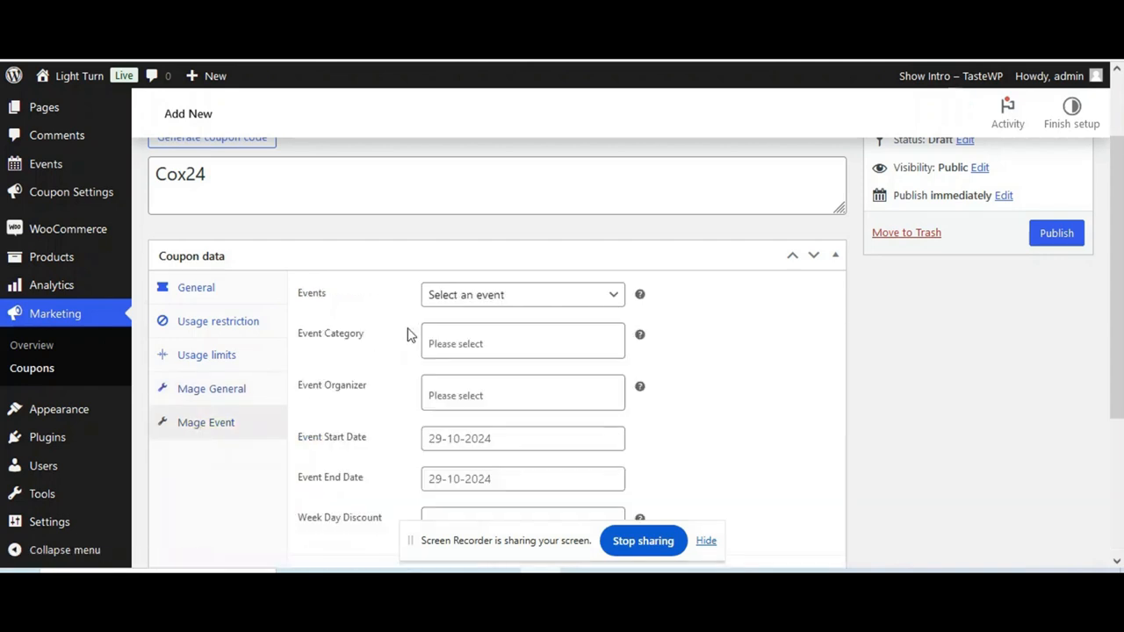
left_click(522, 294)
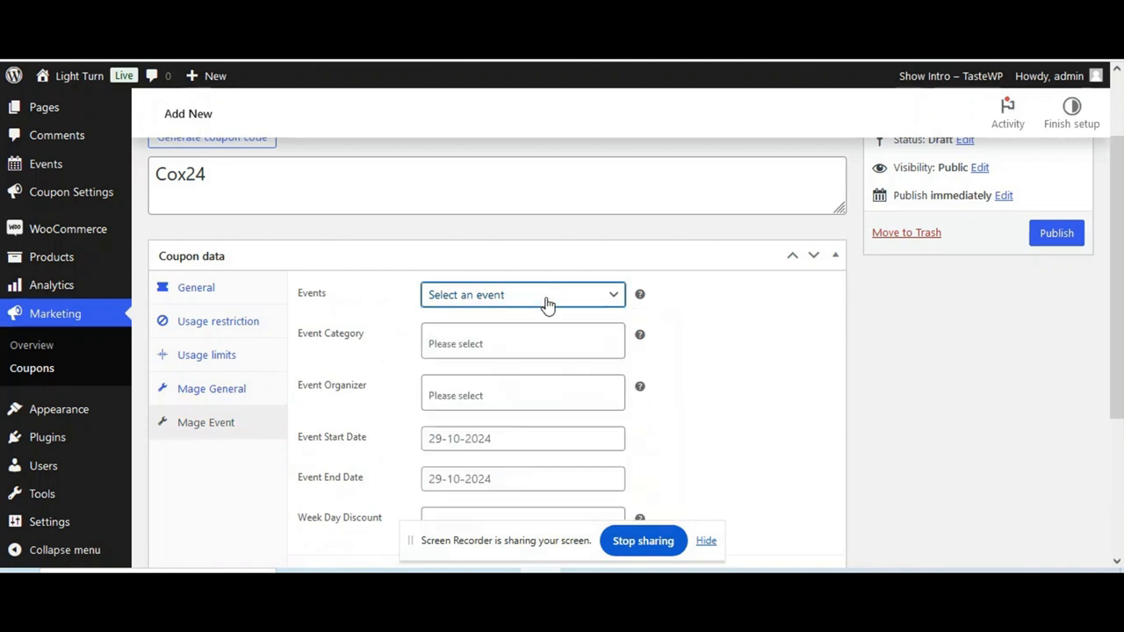
mouse_move(276, 429)
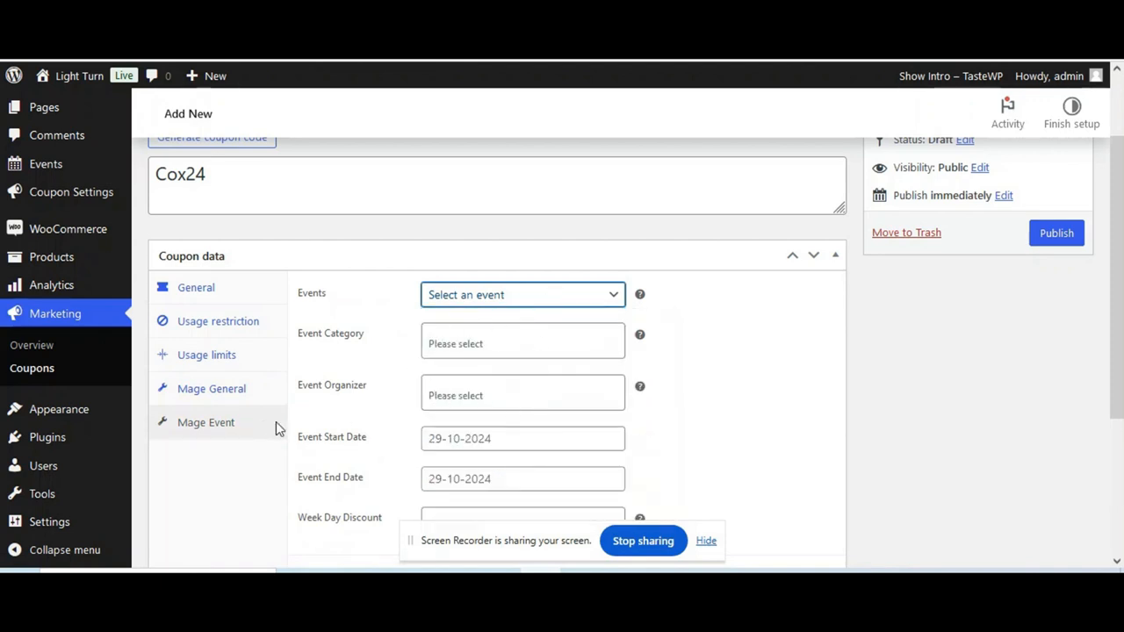
scroll("down", 3)
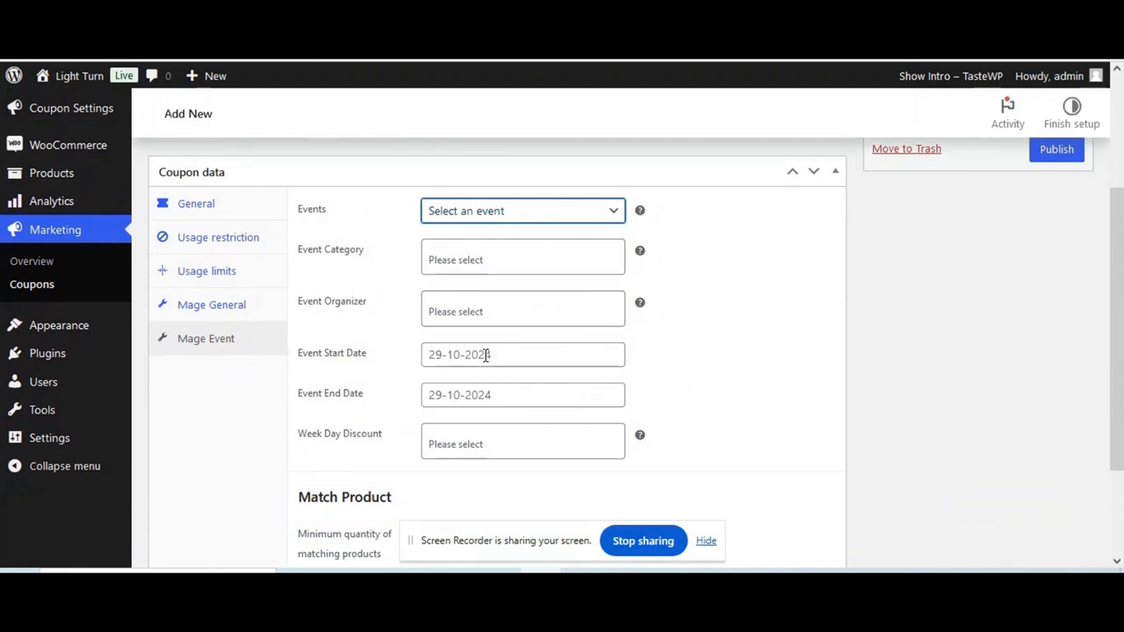
left_click(523, 354)
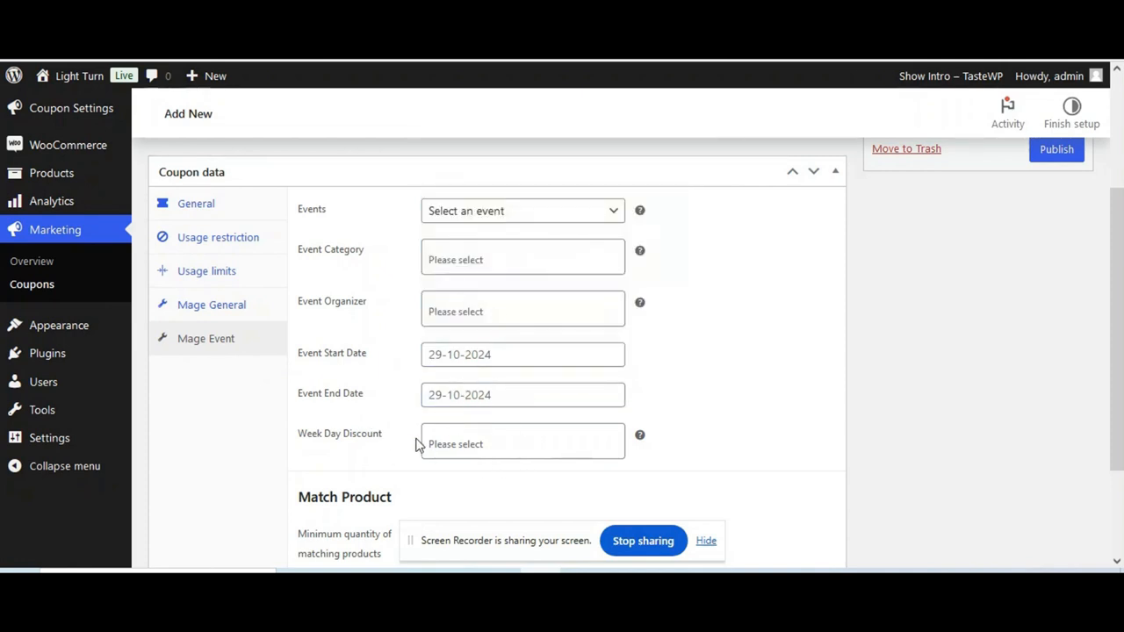
scroll("down", 3)
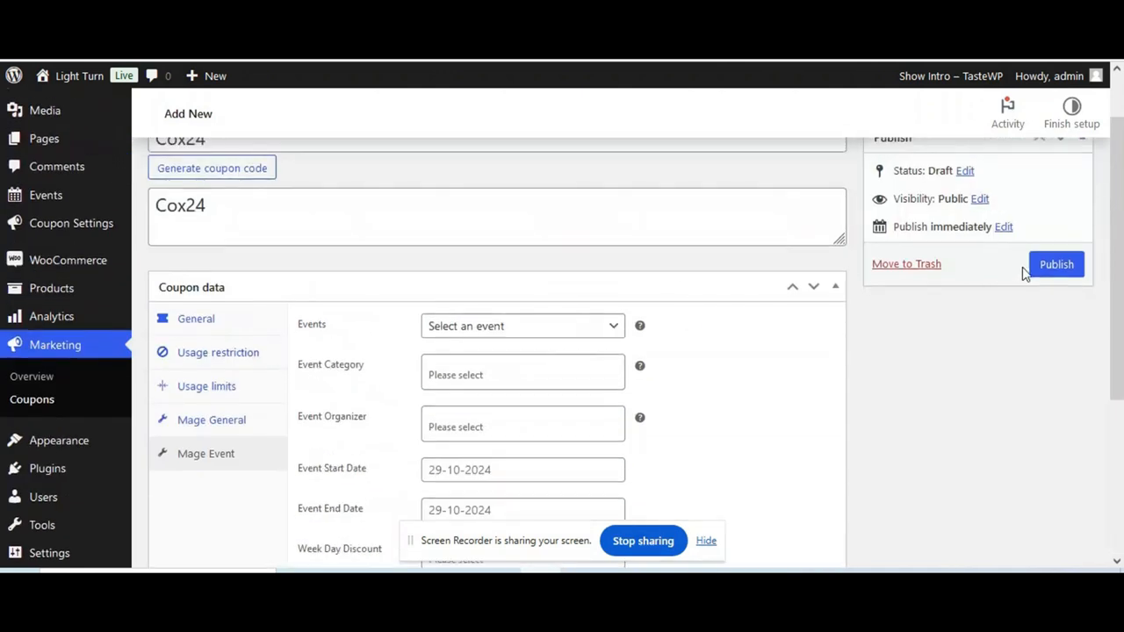
- Publish the Cox24 coupon with its 50% percentage discount
left_click(1057, 264)
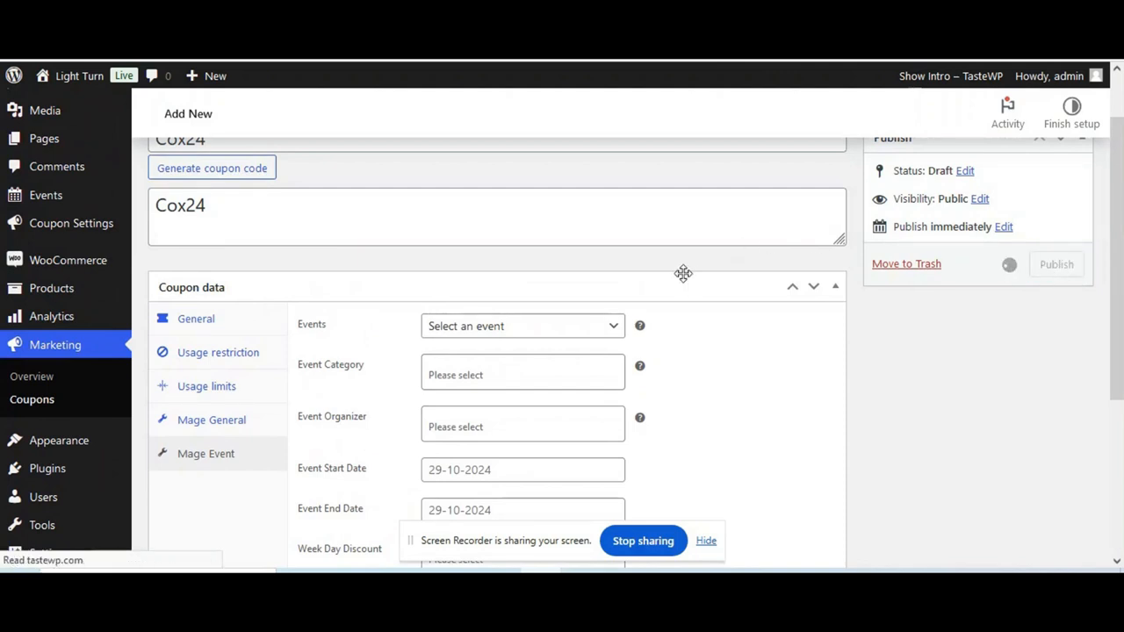
left_click(1057, 264)
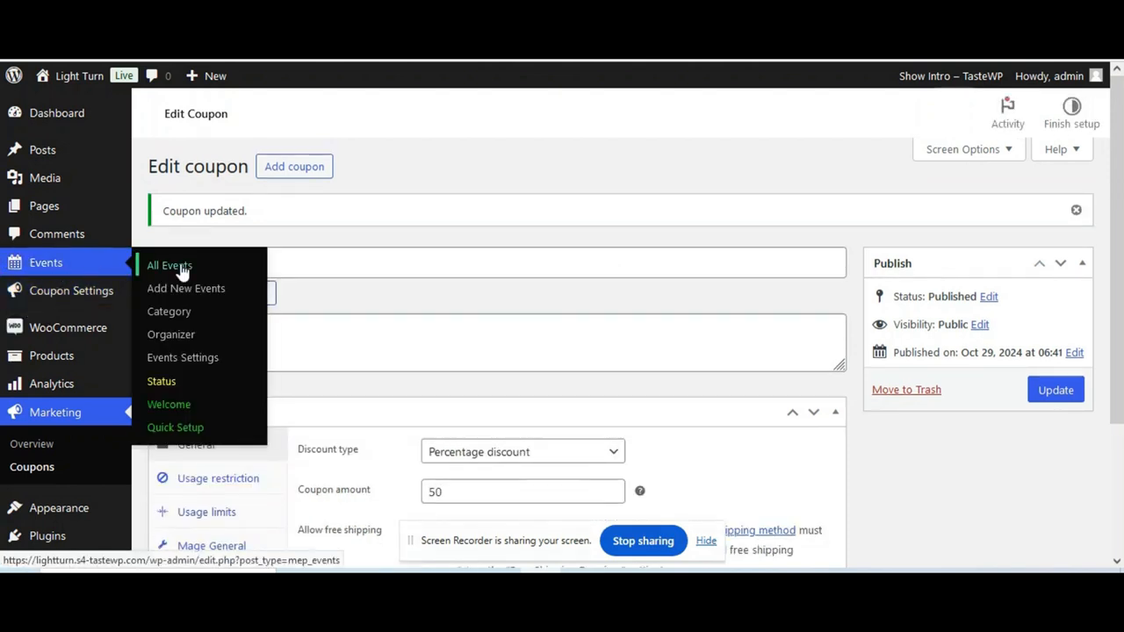
- Register two Free Networking Event In NYC tickets, reaching checkout with cox24 cutting $400 to $200
left_click(169, 265)
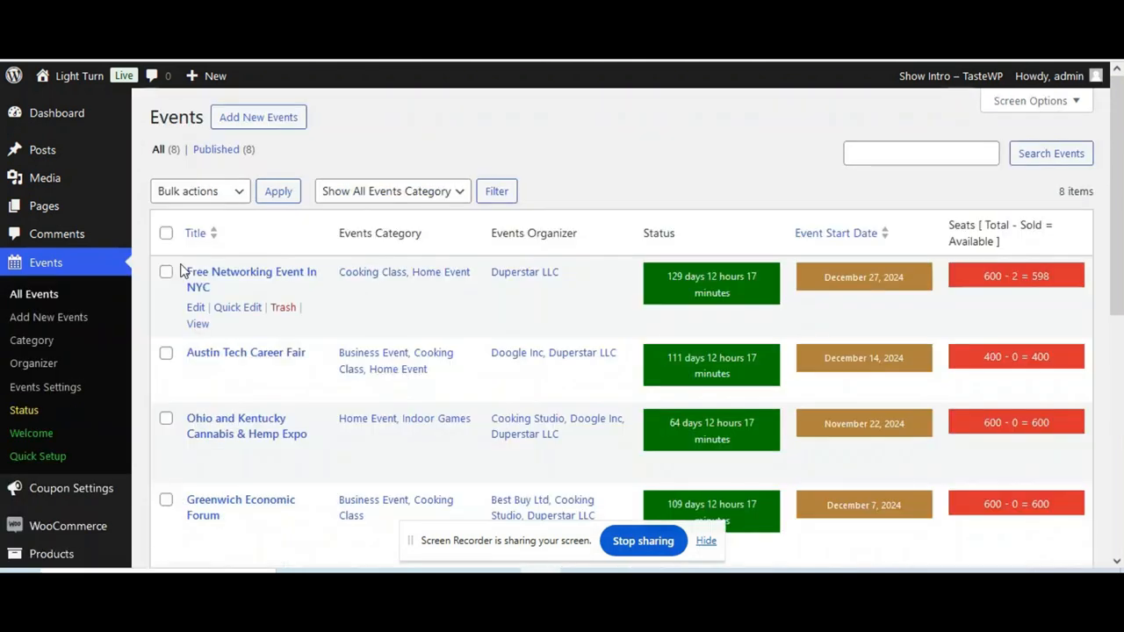
mouse_move(226, 357)
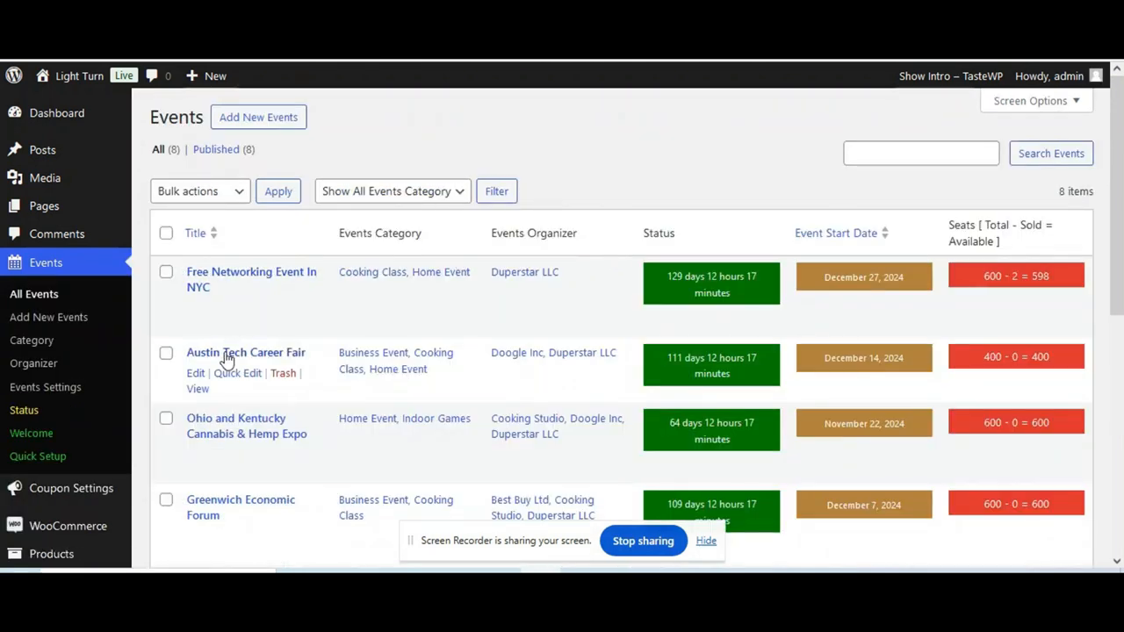
left_click(245, 352)
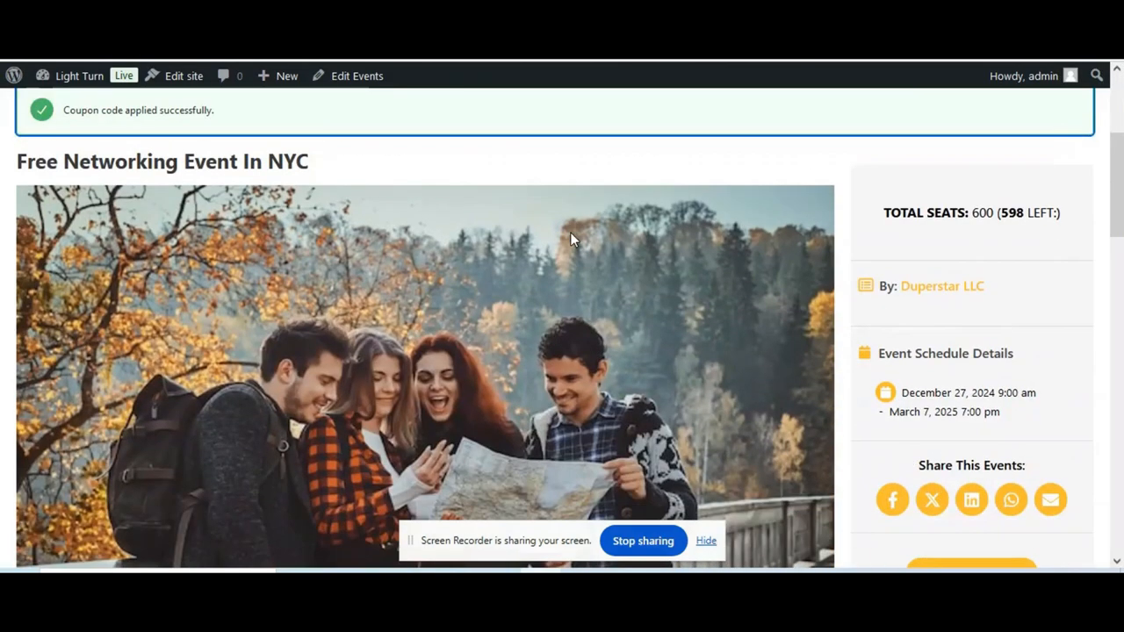
scroll("down", 3)
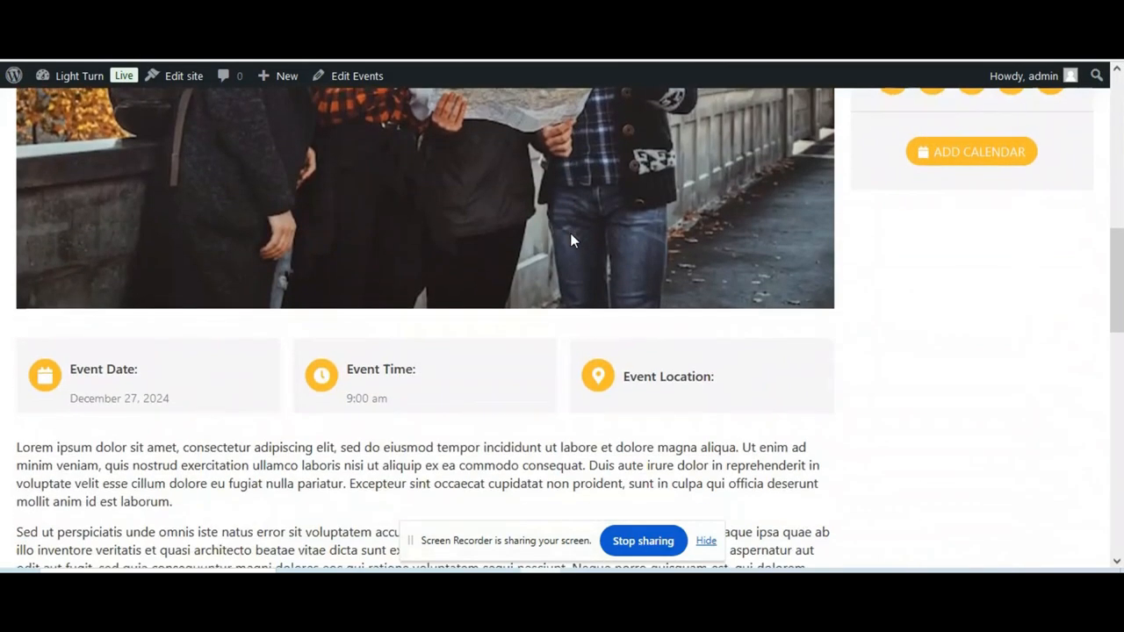
scroll("down", 3)
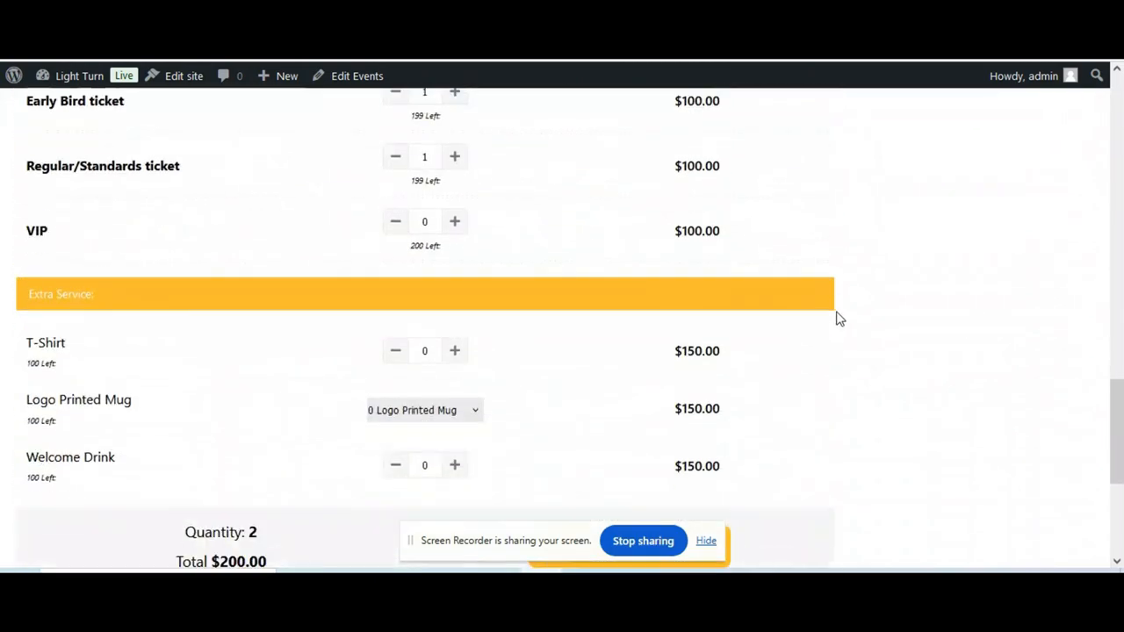
scroll("down", 3)
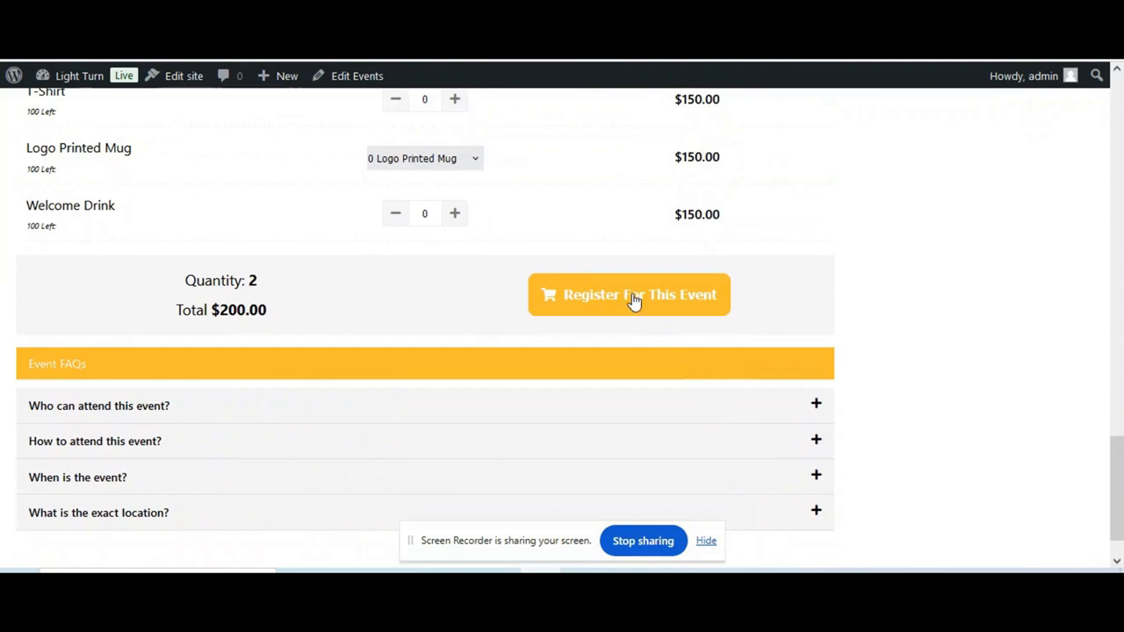
left_click(628, 294)
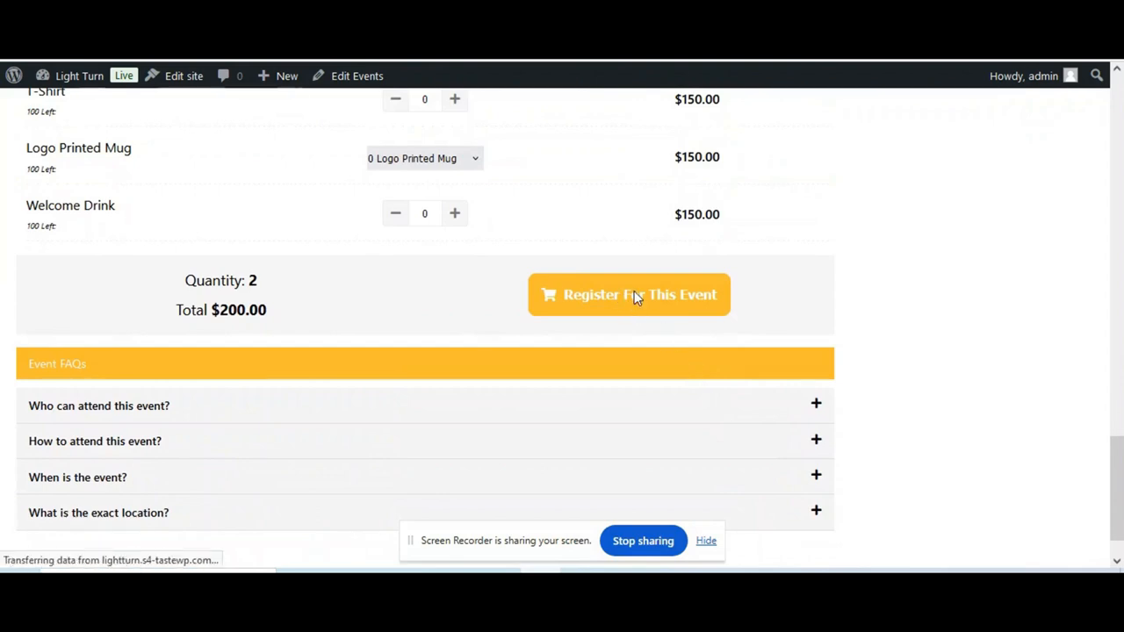
left_click(629, 294)
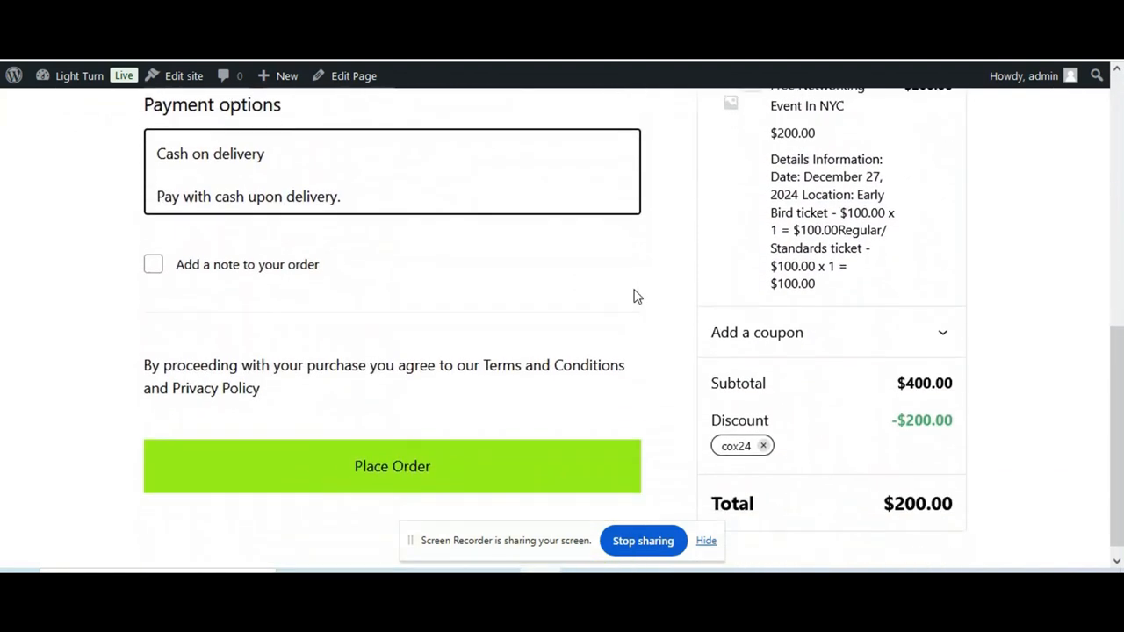
scroll("down", 3)
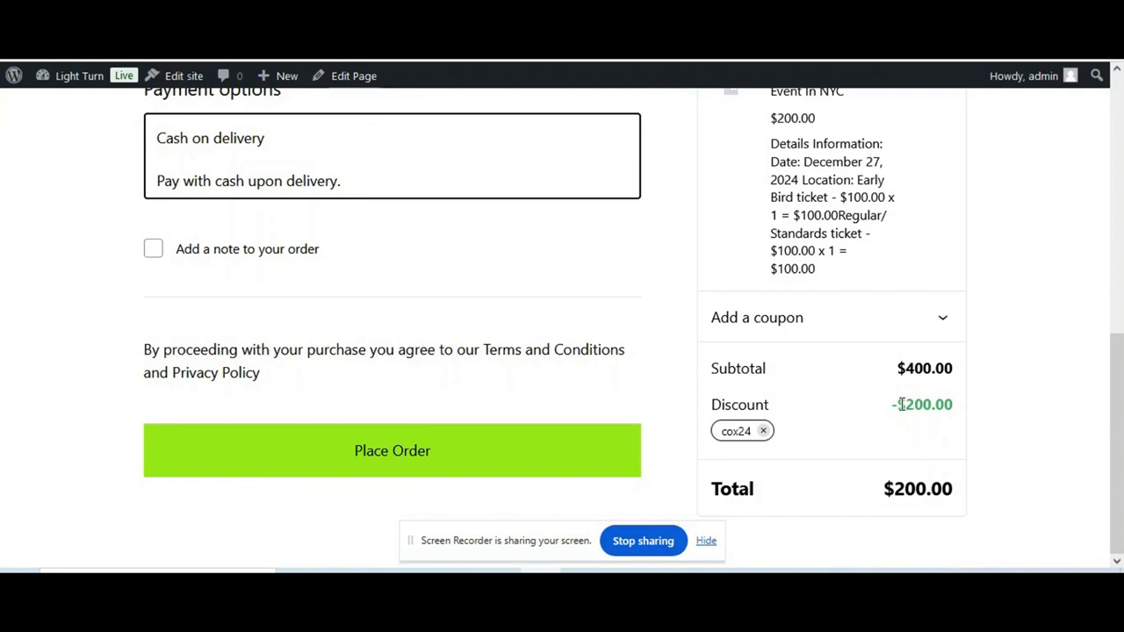
mouse_move(698, 376)
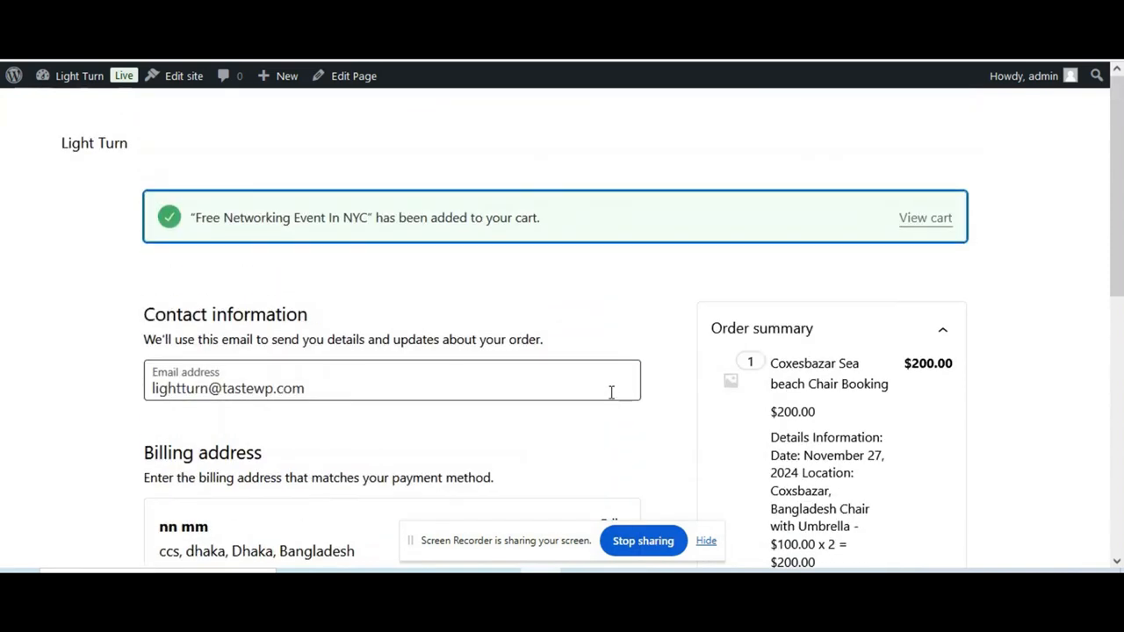
scroll("down", 3)
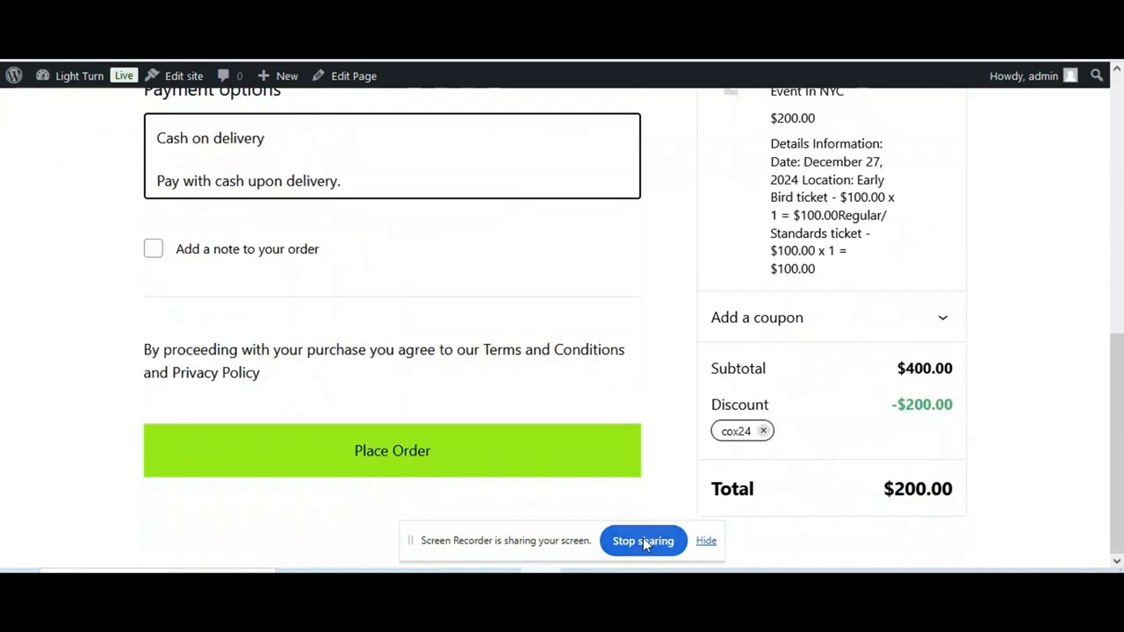
mouse_move(643, 540)
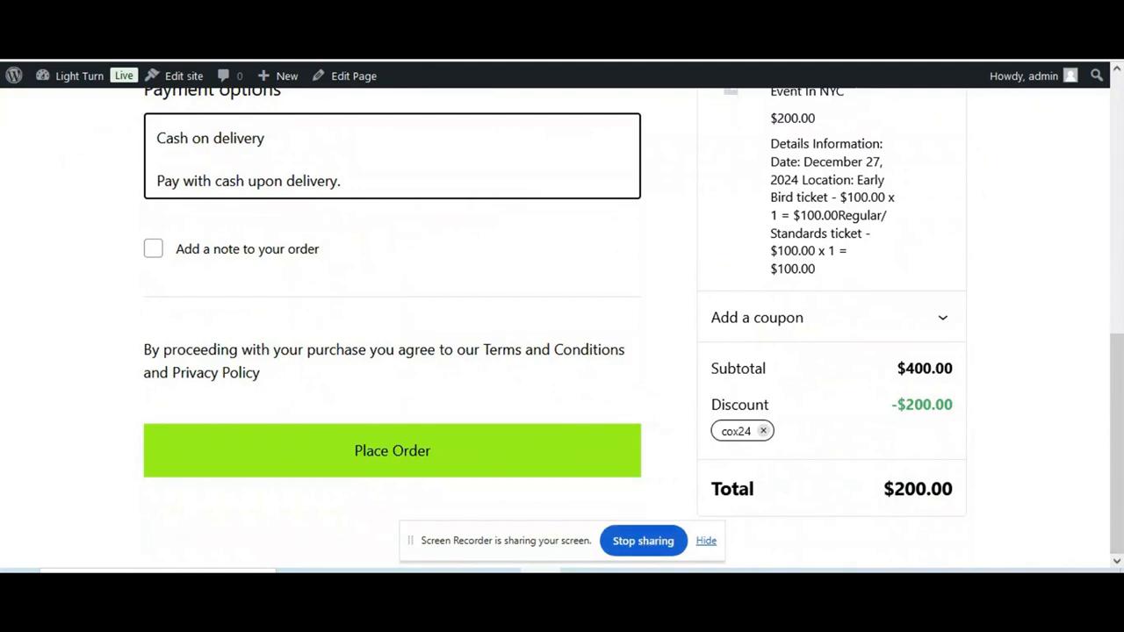